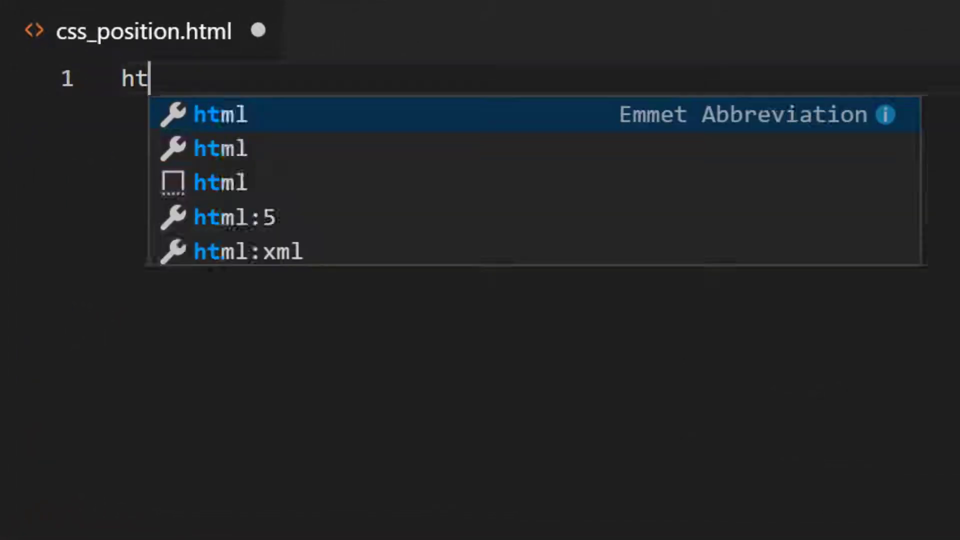
Step: Expand the html:5 boilerplate, title the page CSS Position and add a Heading h1
key("Tab")
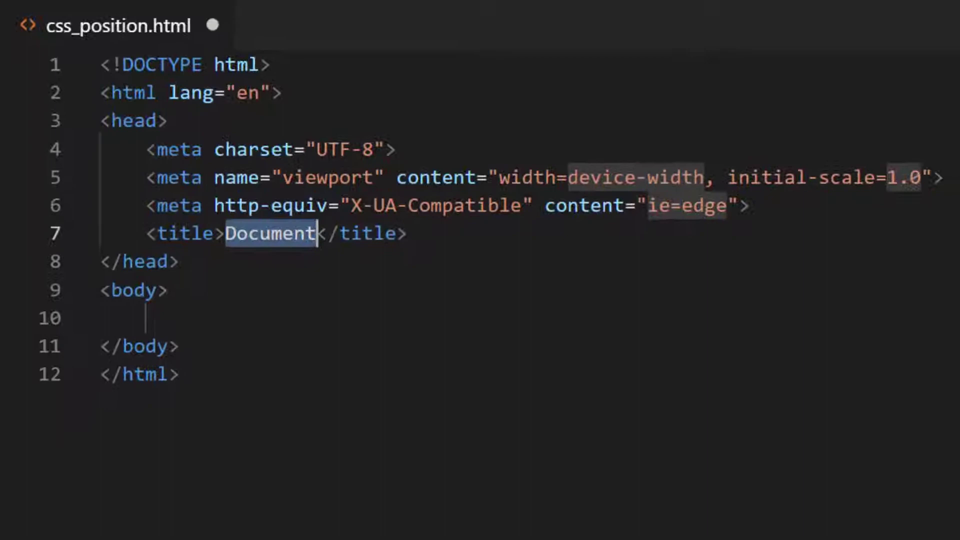
type("CSS Position")
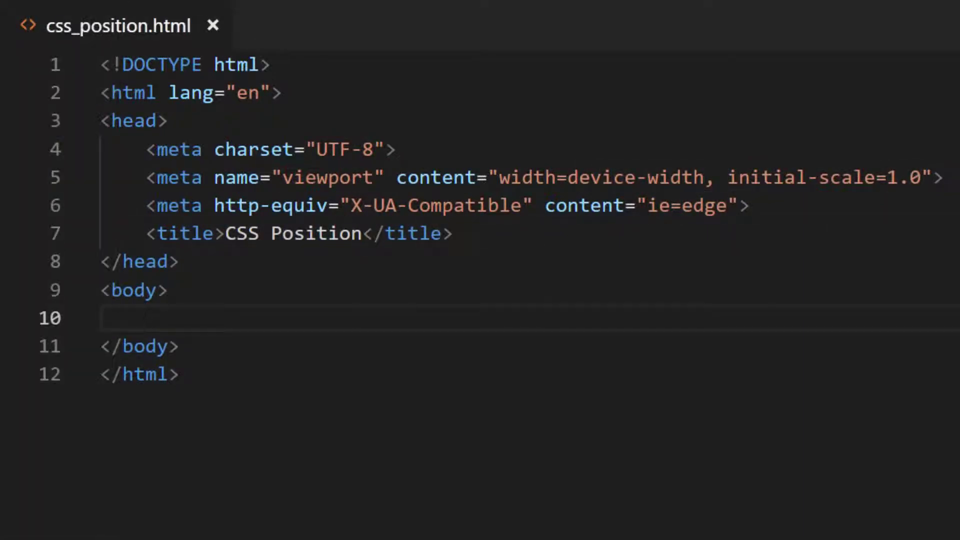
type("h1")
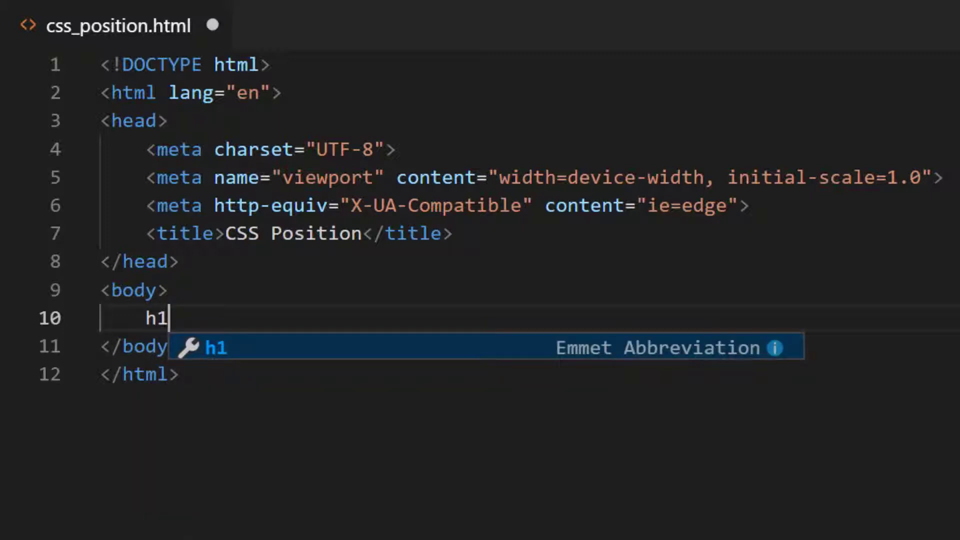
key("Tab")
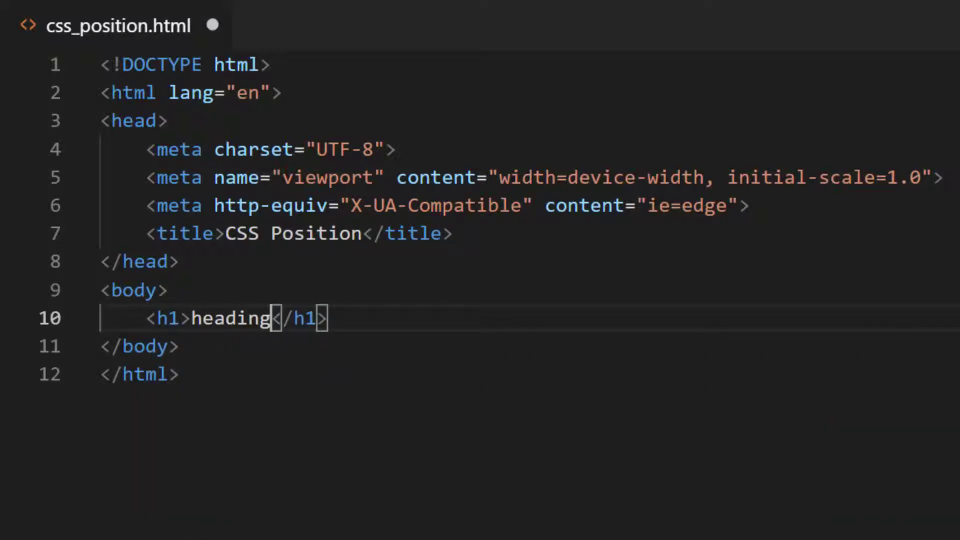
type("Headi")
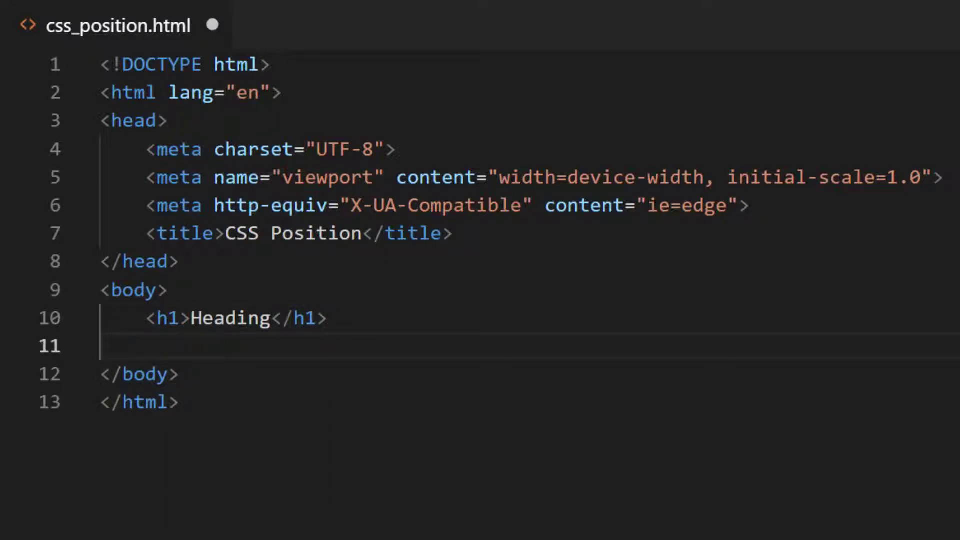
Step: Add a section holding numbered divs reading 'This is div 1', 'This is div 2'
type("se")
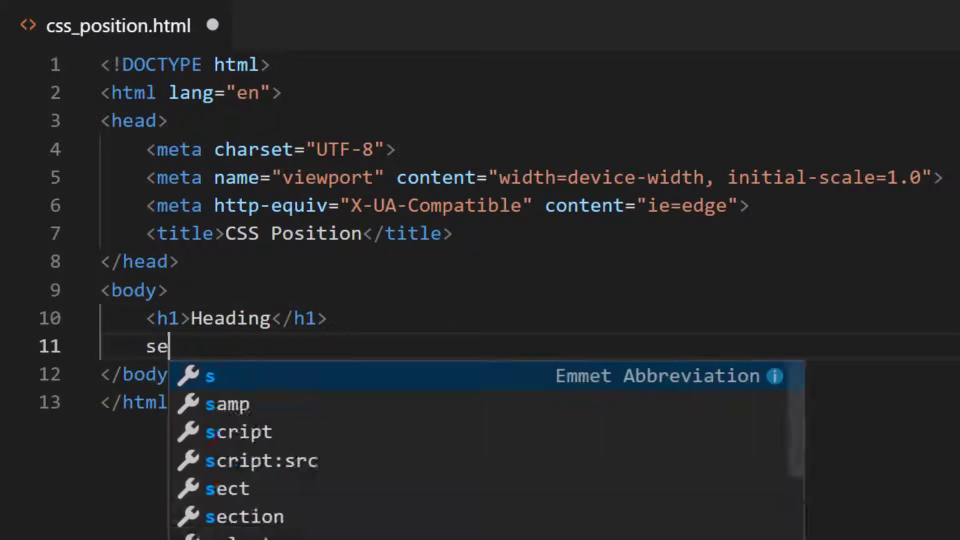
key("Tab")
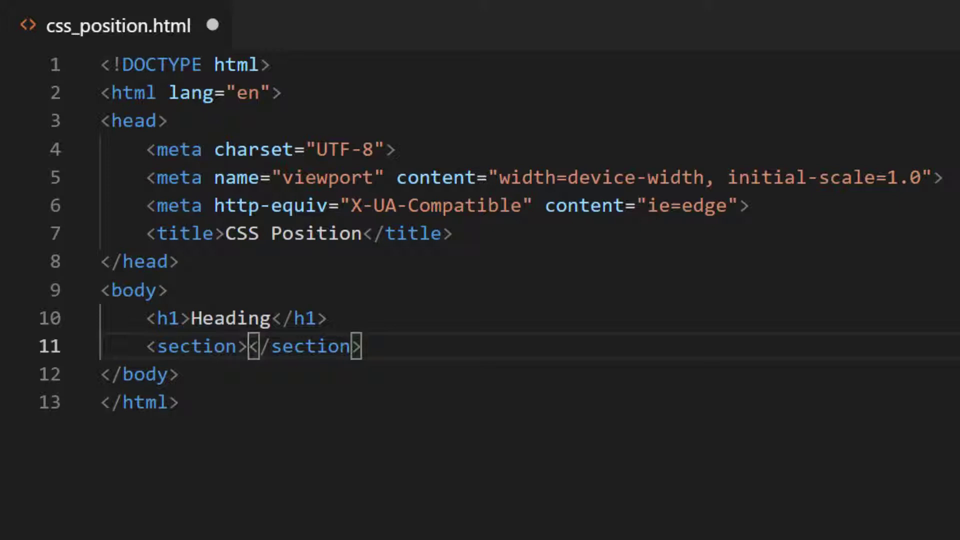
key("Enter")
type("<div></div>")
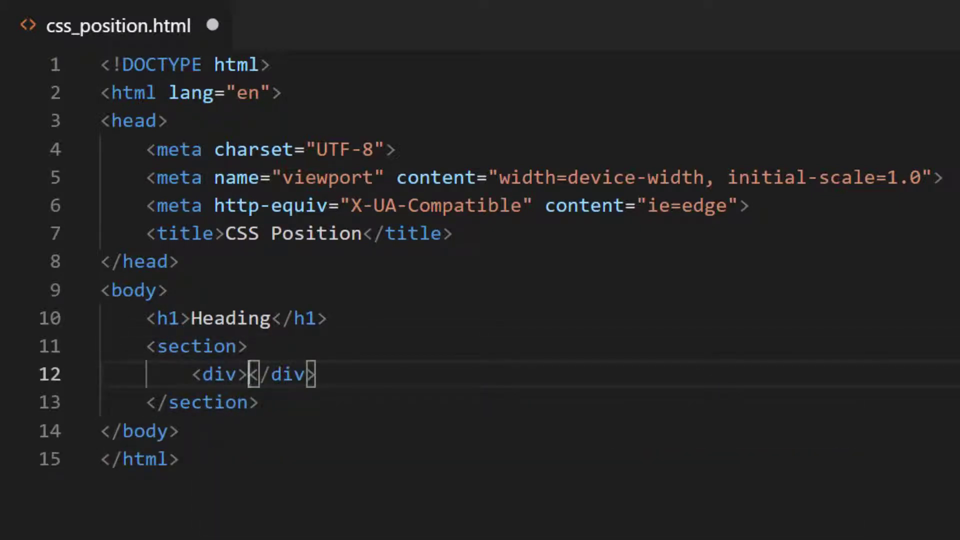
type("THis")
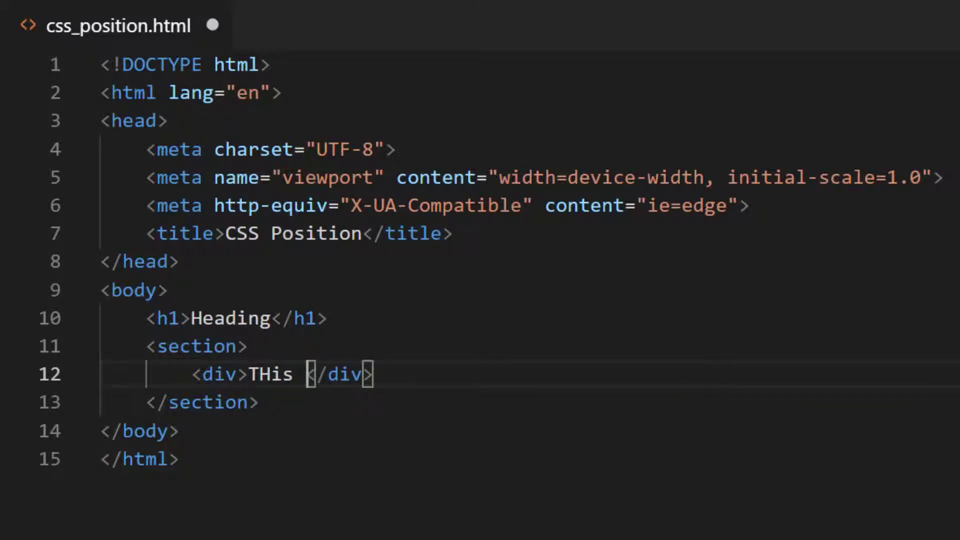
type("is div 1")
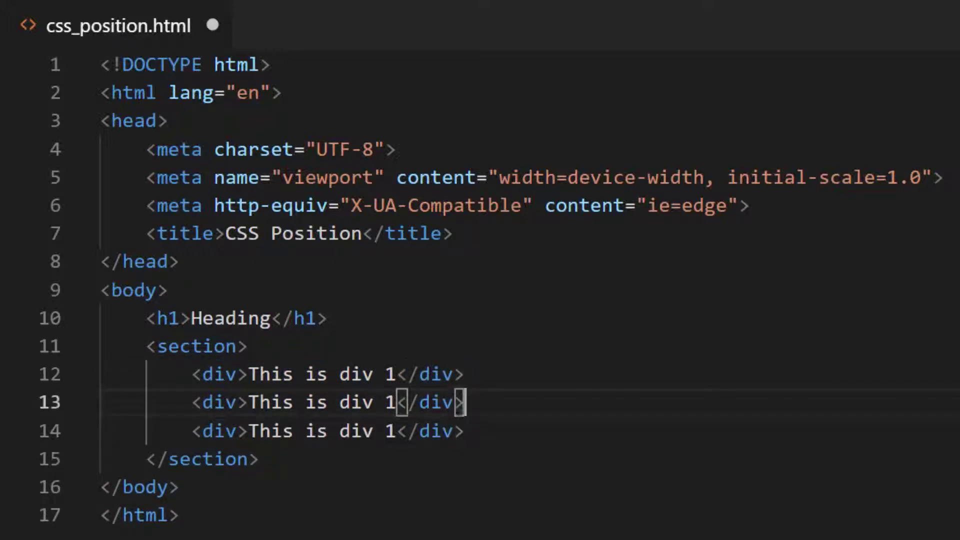
type("2")
left_click(328, 431)
type("3")
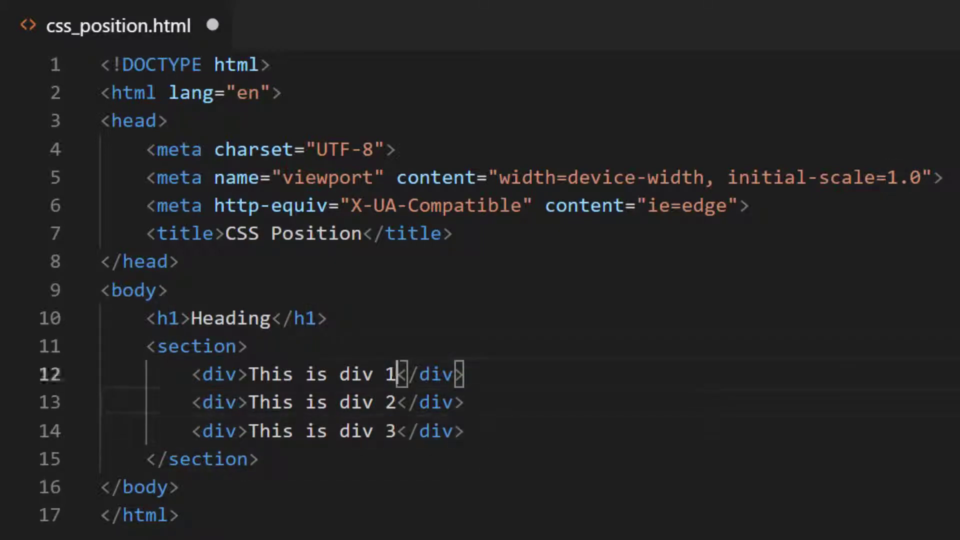
Step: Give the section class container and add five 'This is div N outside section' divs below it
type("class=\"con")
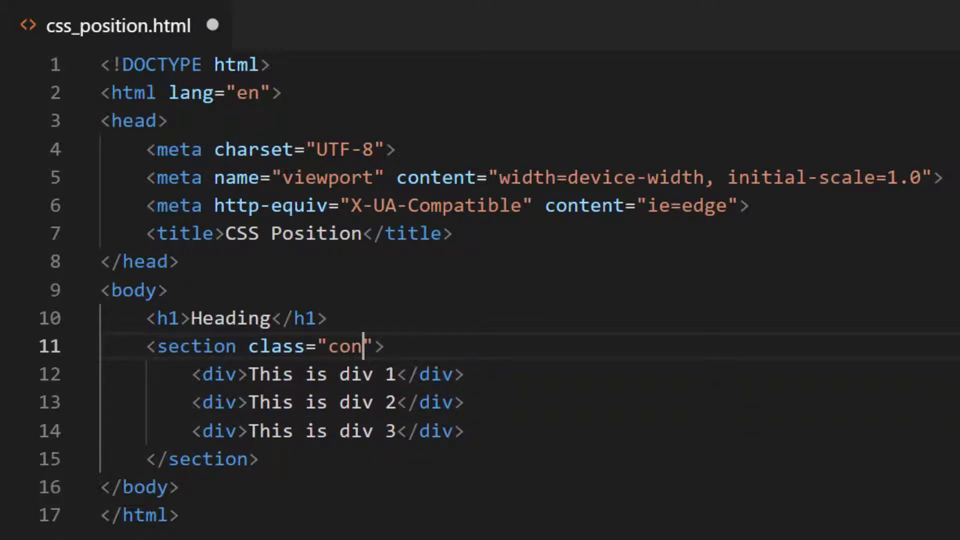
type("tainer")
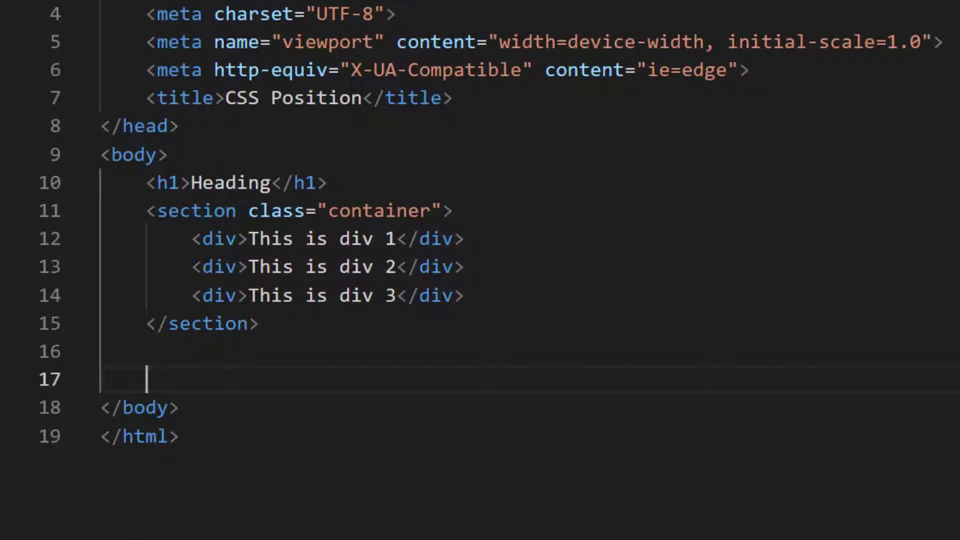
type("<div>This</div>")
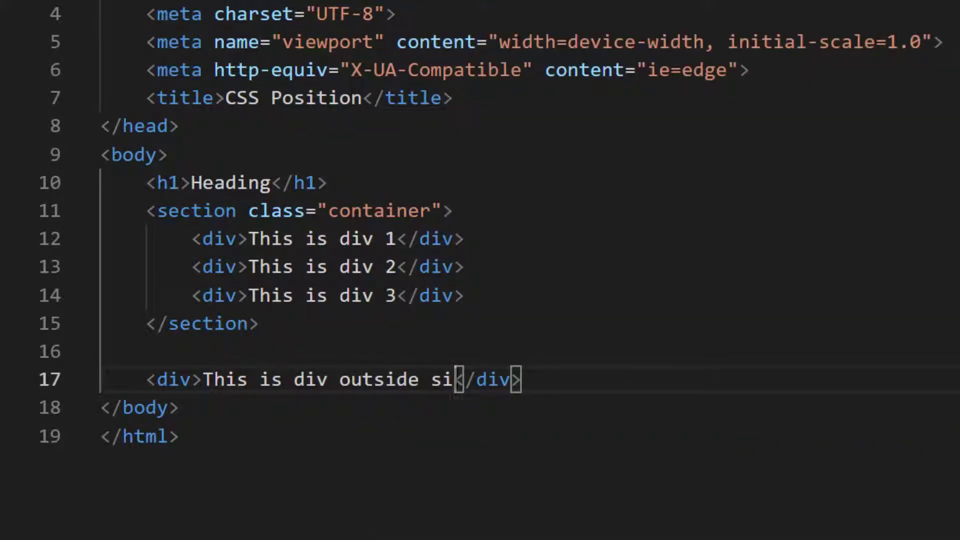
type("ection")
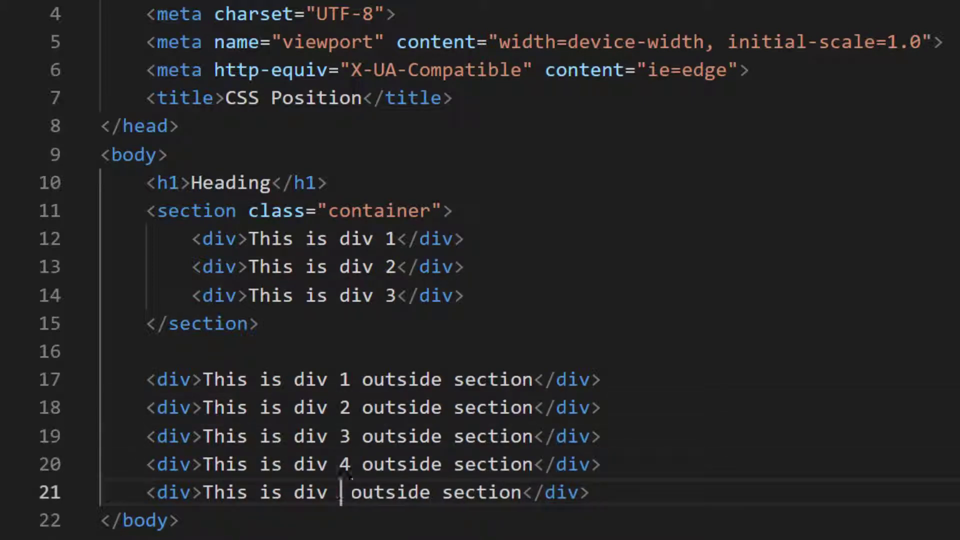
type("5")
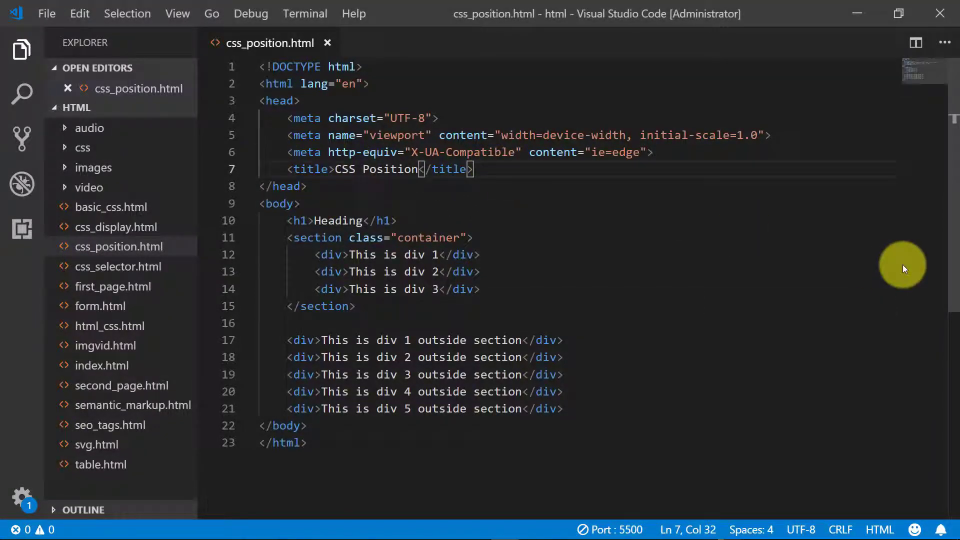
Step: Add a style block with a div rule of width 200px and height 100px
type("style")
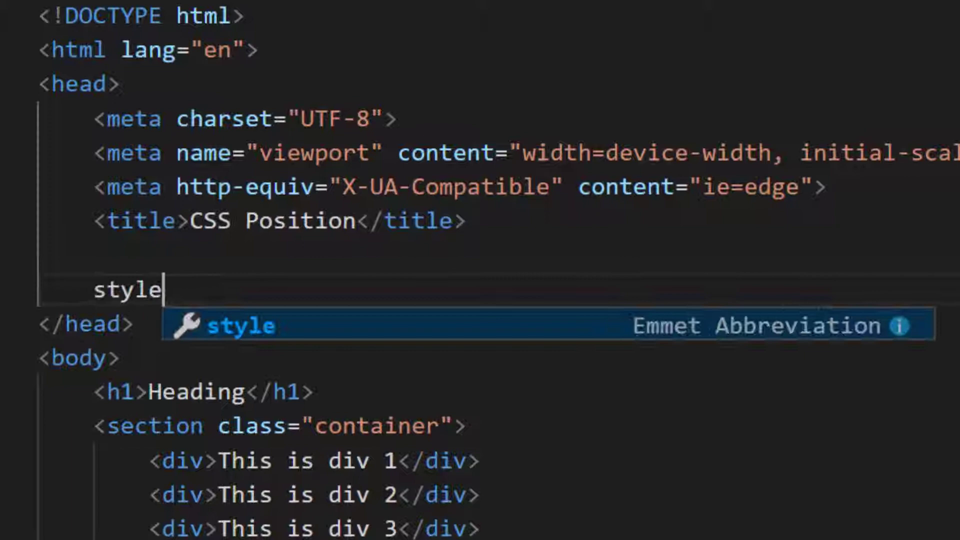
key("Tab")
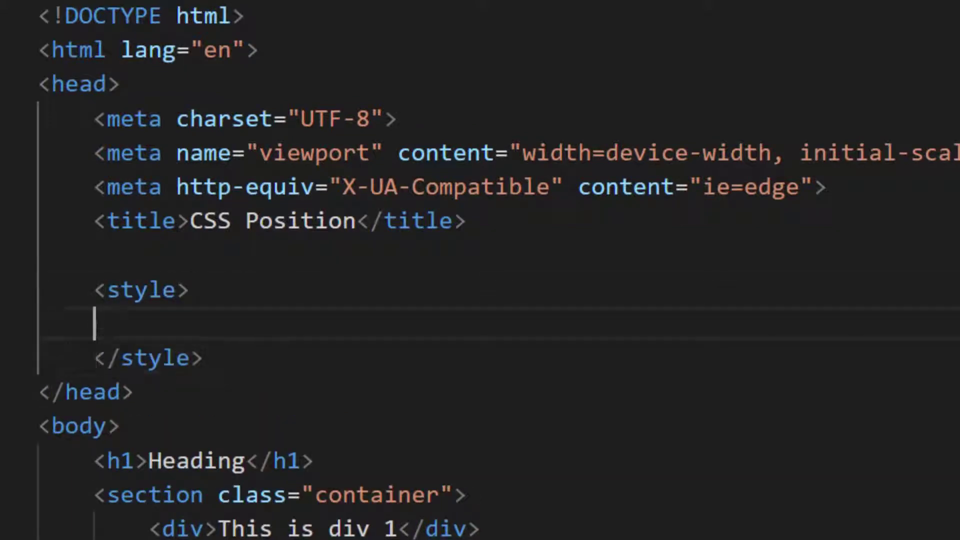
type("div")
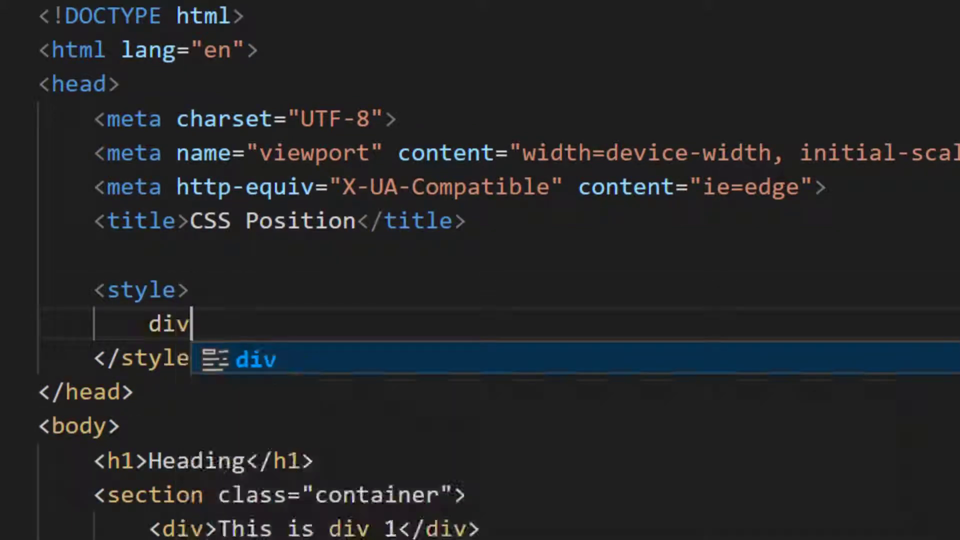
type("{}")
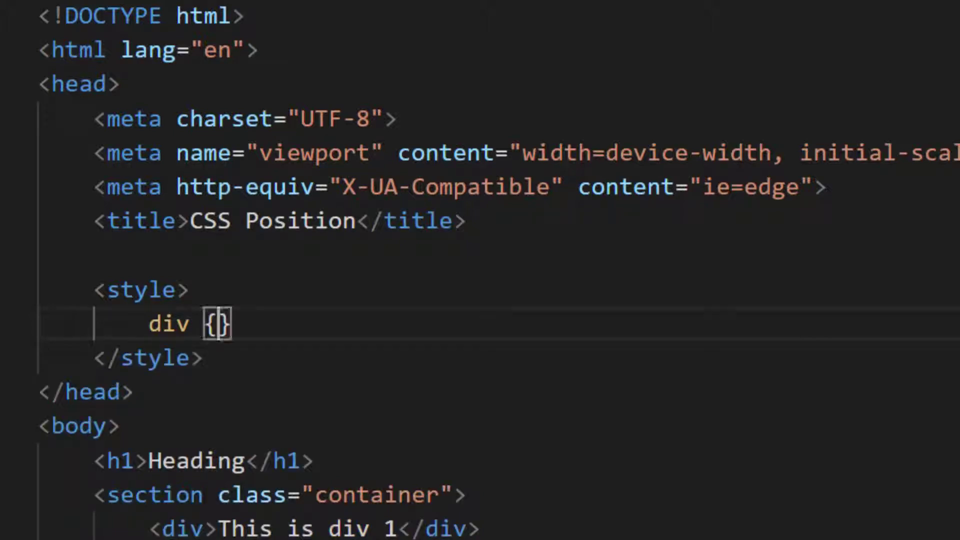
type("widt")
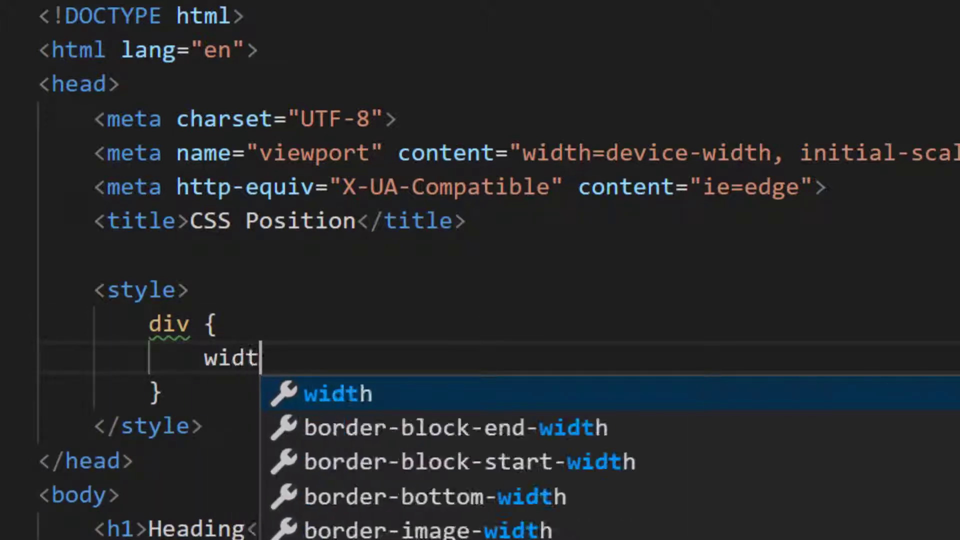
type("h: 2")
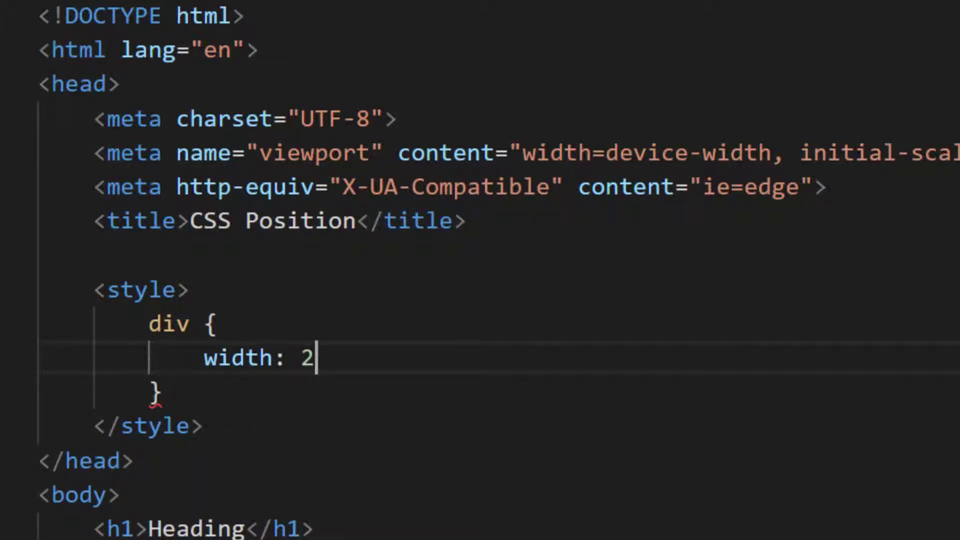
type("00px;")
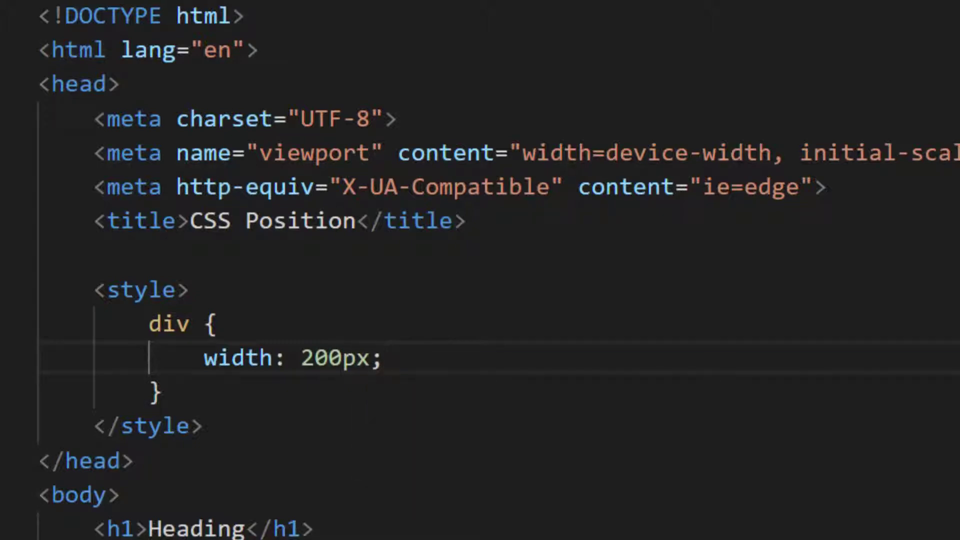
type("height:")
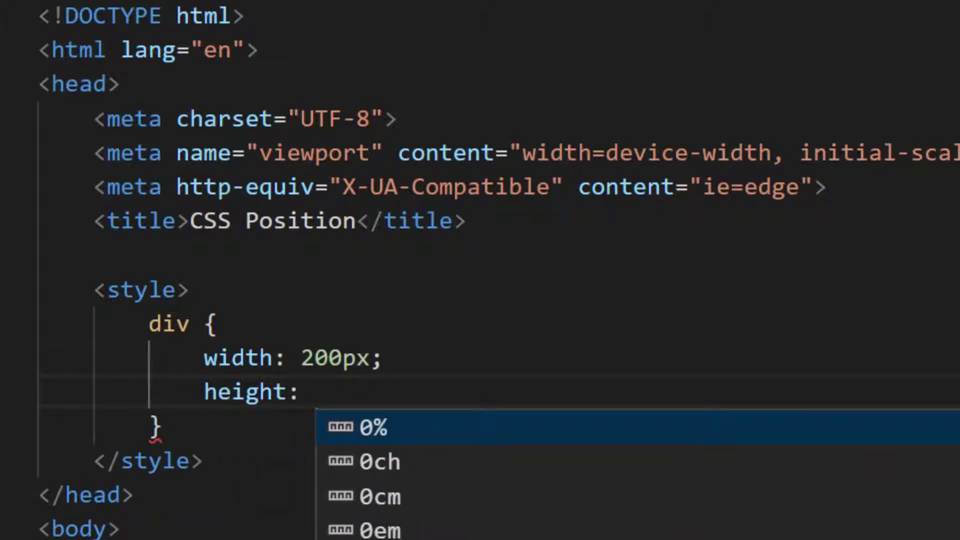
type("100px;")
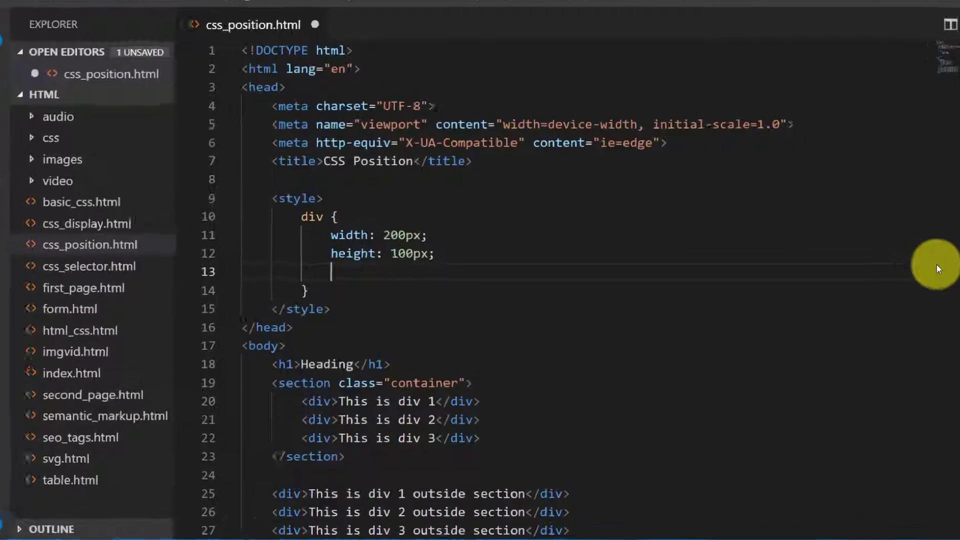
Step: Give the div rule a 2px solid red border
type("border:")
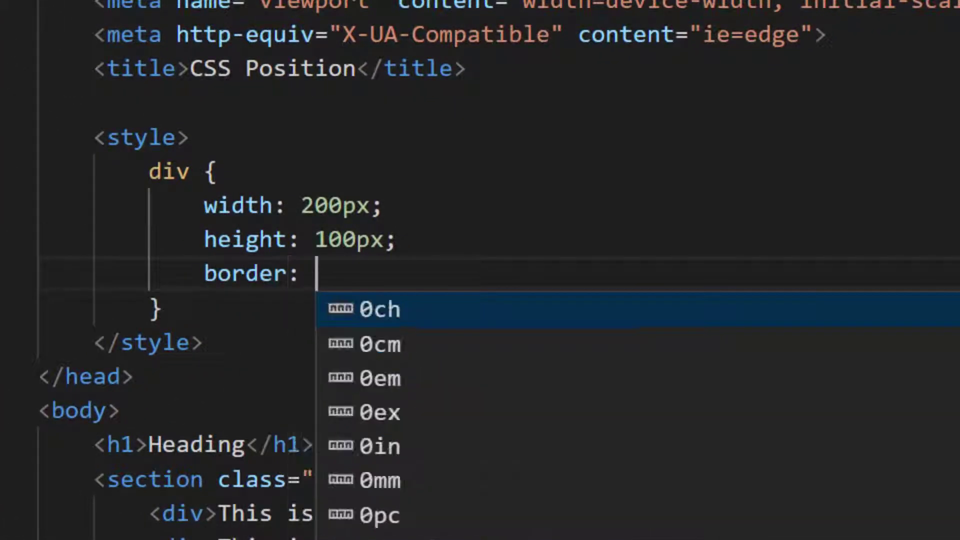
type("2px")
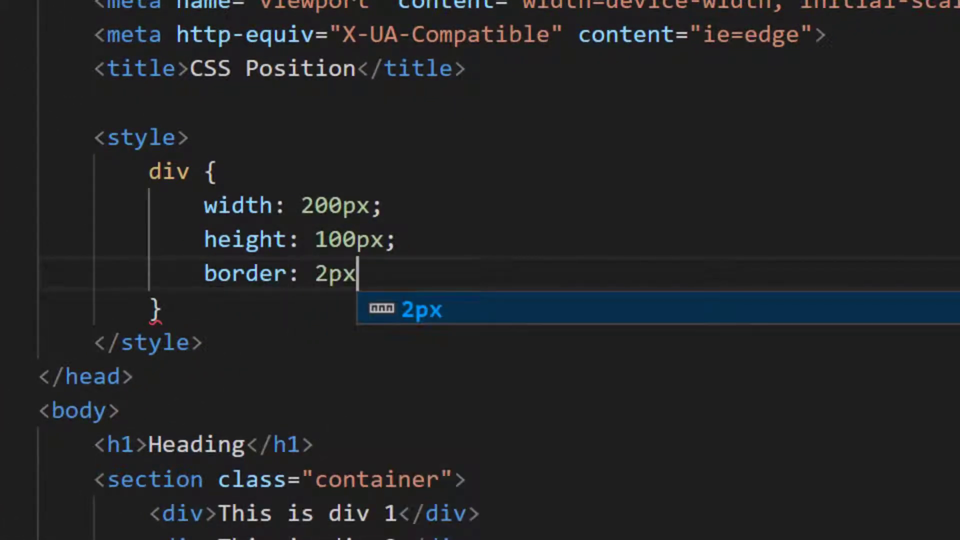
type("solid")
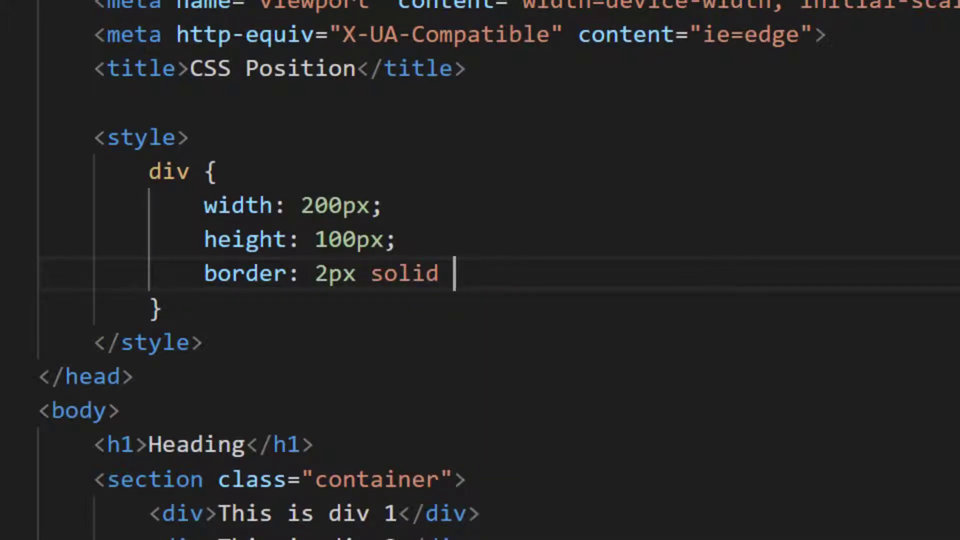
type("red;")
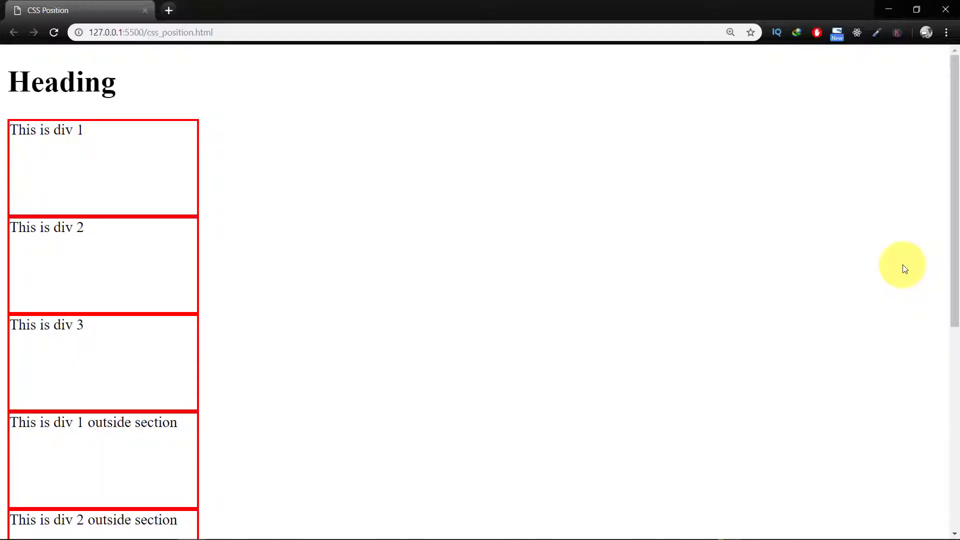
mouse_move(880, 298)
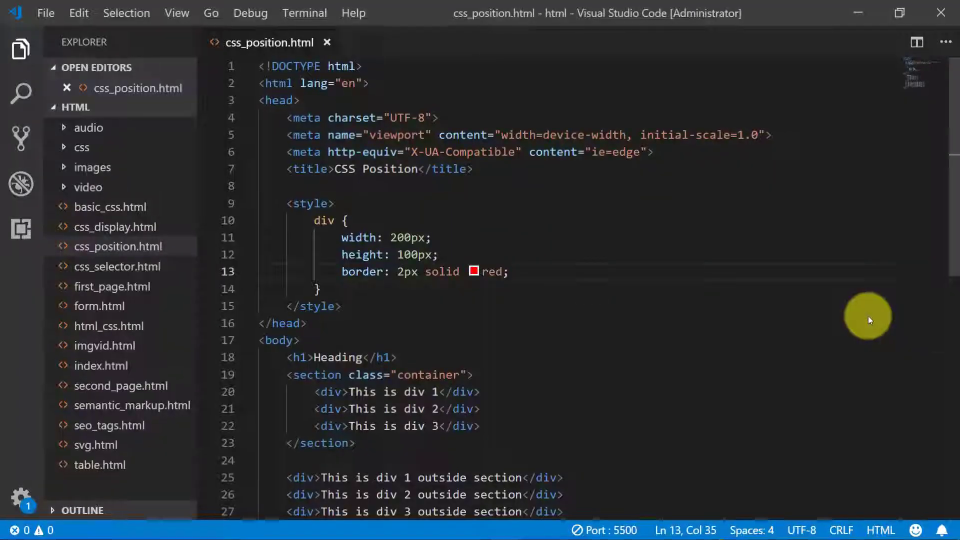
Step: Add display: inline to the div rule and class fixed_div to div 1 in the container
type("display: inline;")
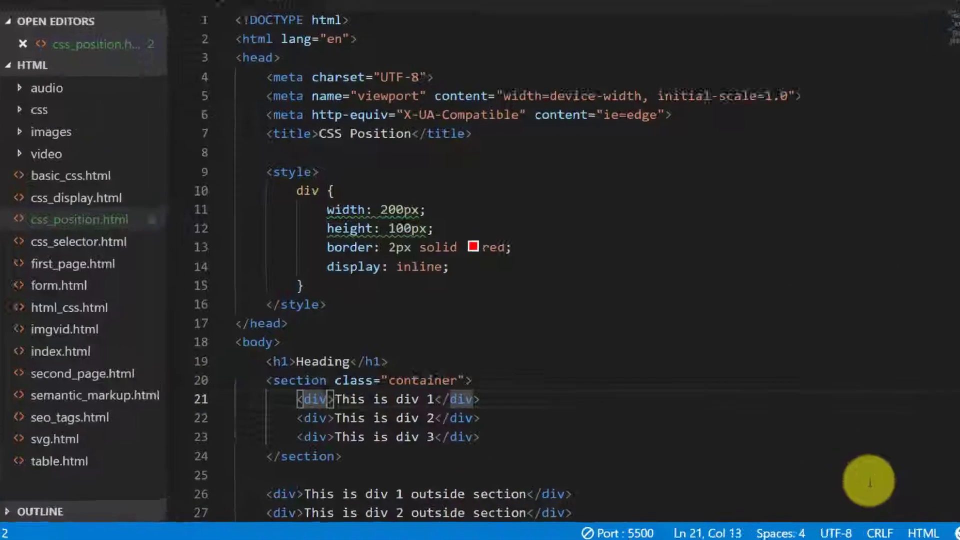
type("c")
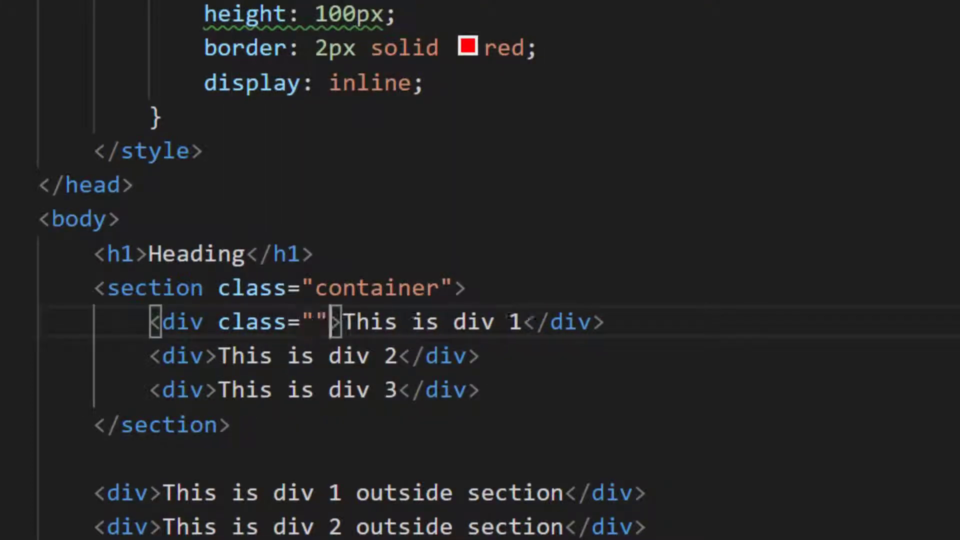
type("fixe")
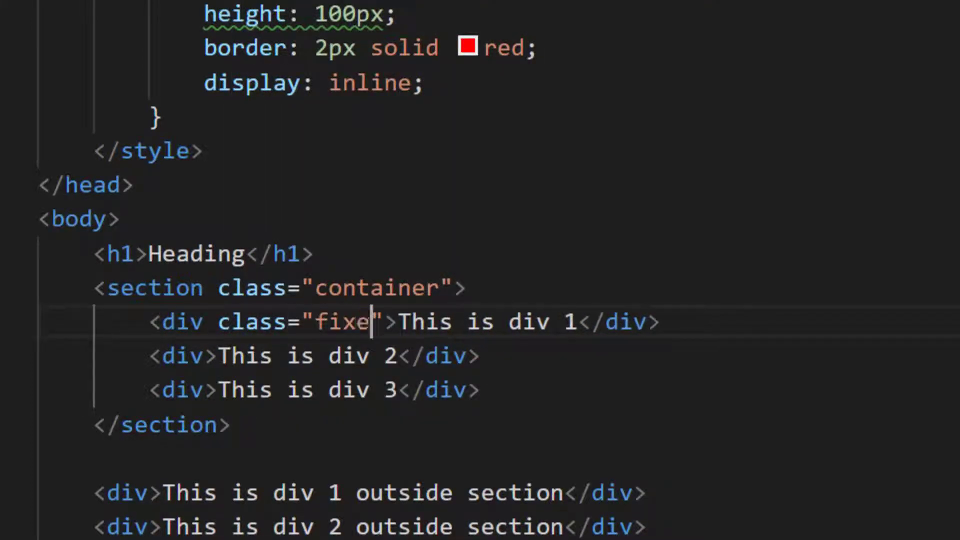
type("d_dv")
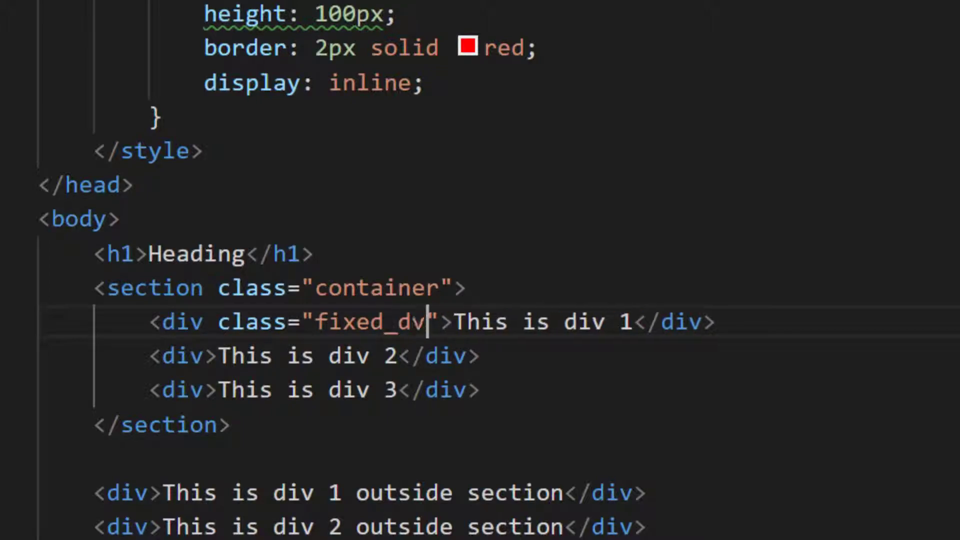
double_click(398, 359)
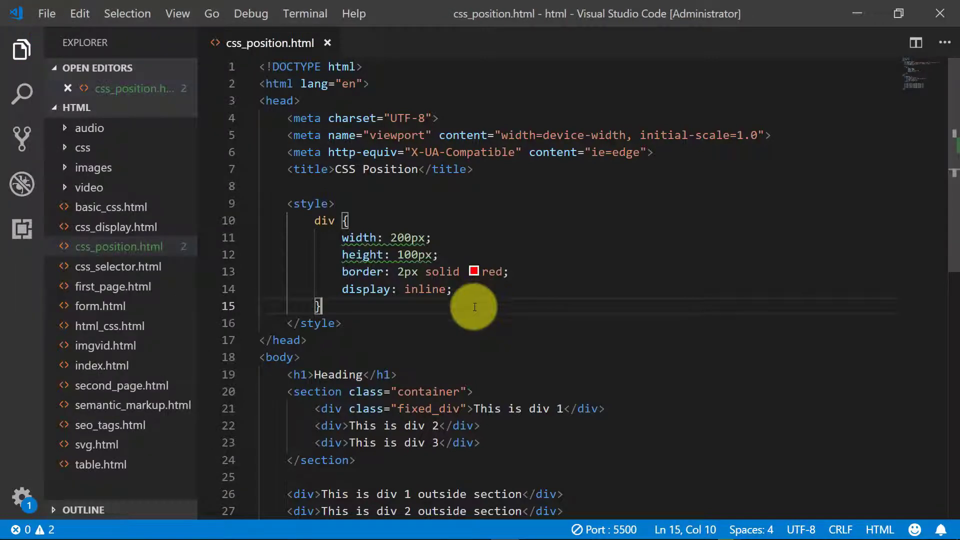
Step: Start a .fixed_div rule with position fixed and a yellow background
scroll("down", 3)
type("po")
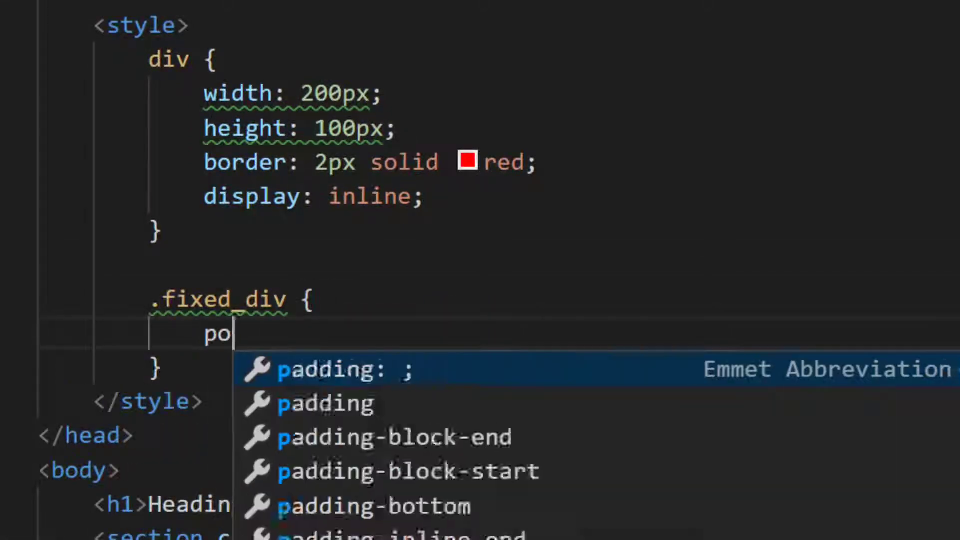
type("sition: fixed;")
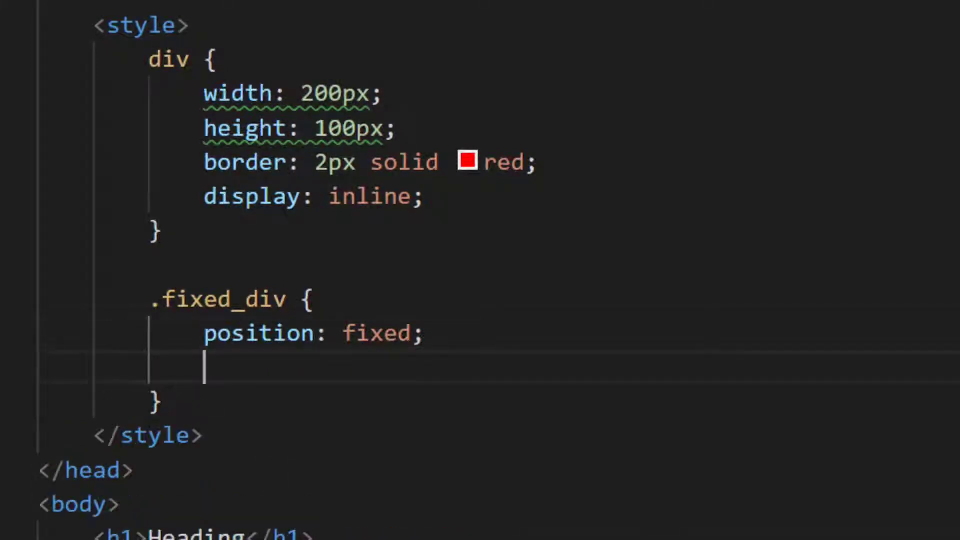
type("back")
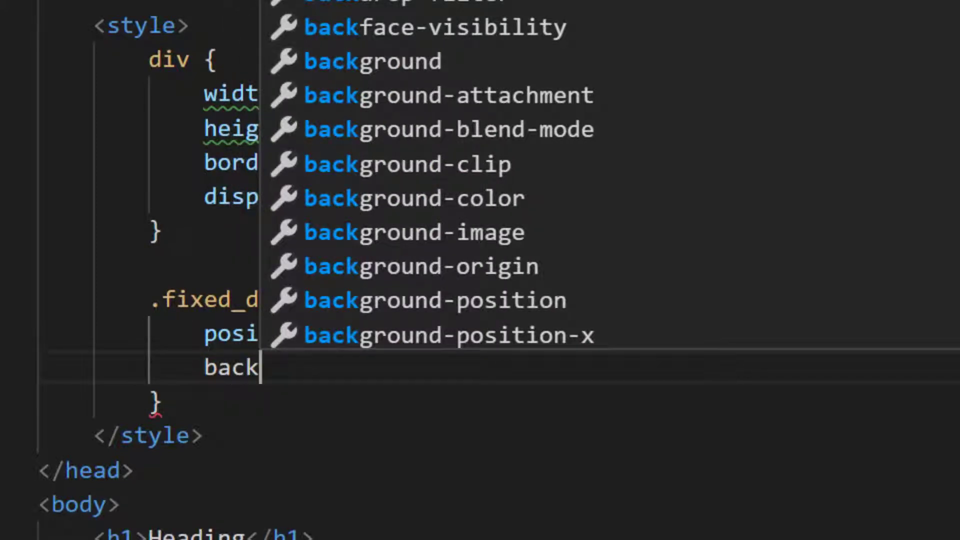
type("color: yellow;")
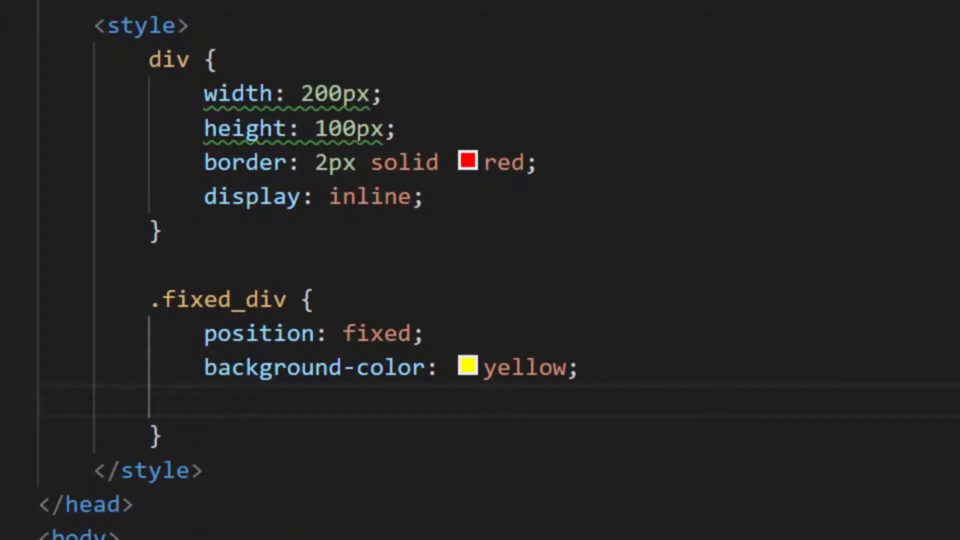
Step: Place the fixed_div 50px from the left and 50px from the top
type("left:")
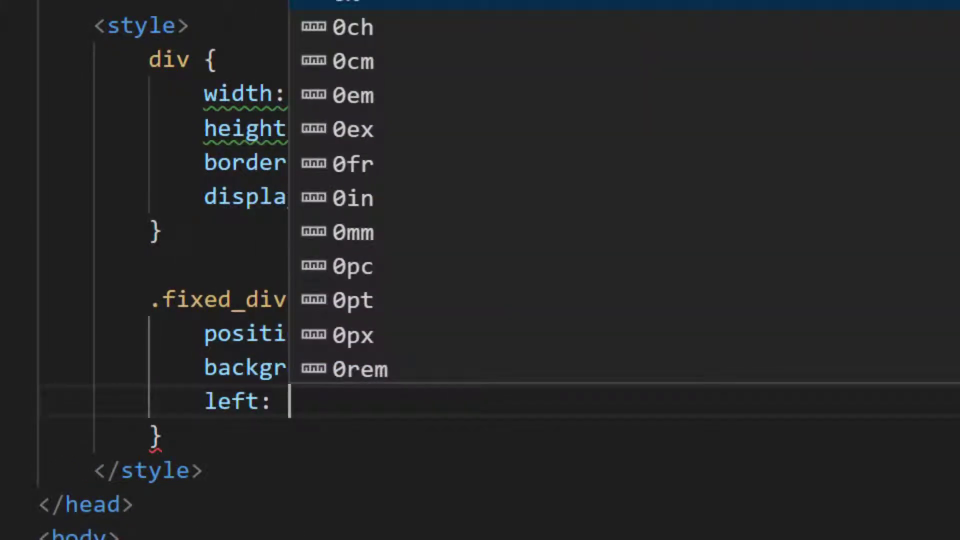
type("50")
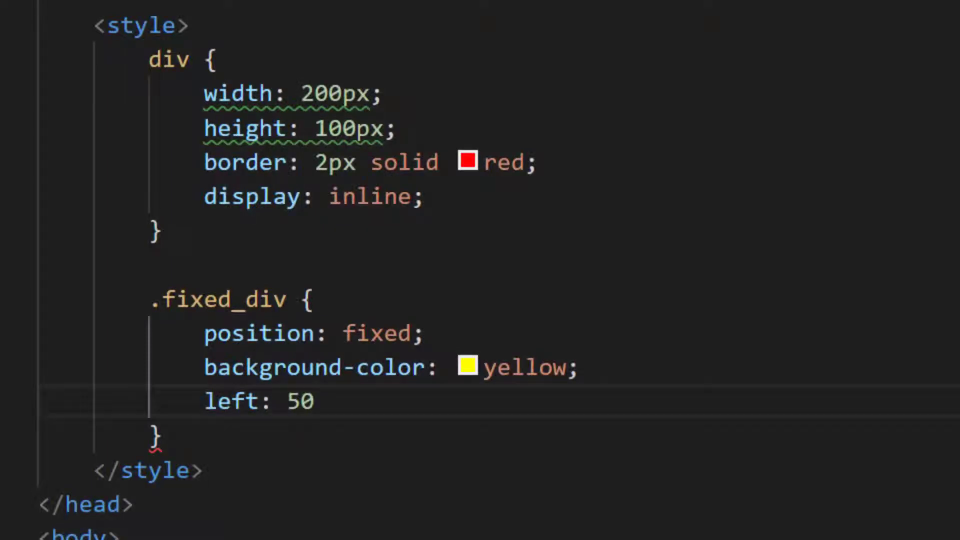
type("px;")
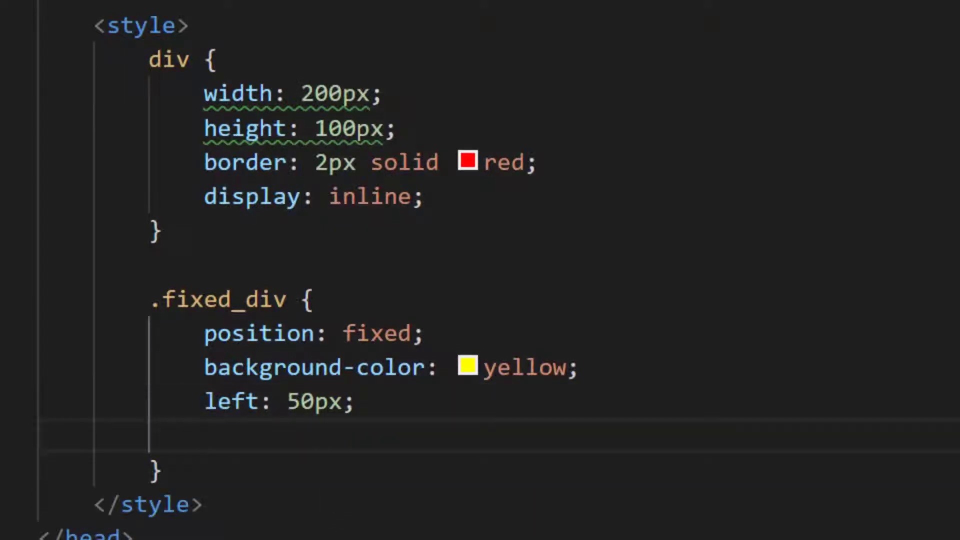
type("top:")
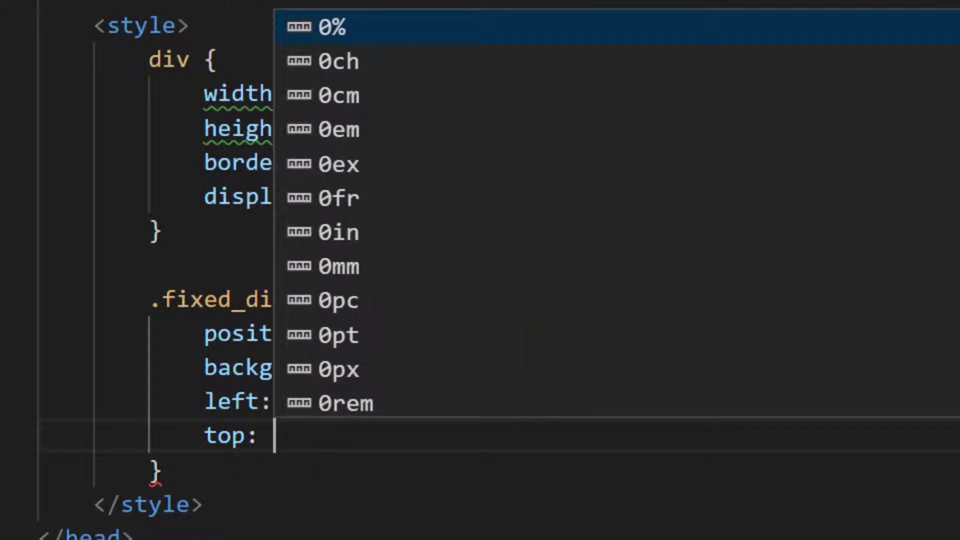
type("50px;")
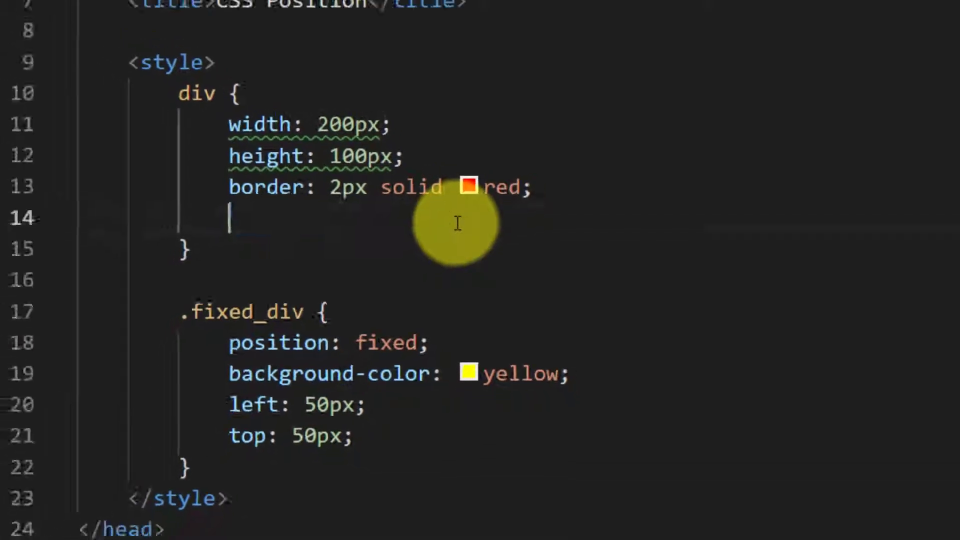
Step: Switch to Chrome and check div 1 rendered as a yellow box fixed near the top-left
key("alt+tab")
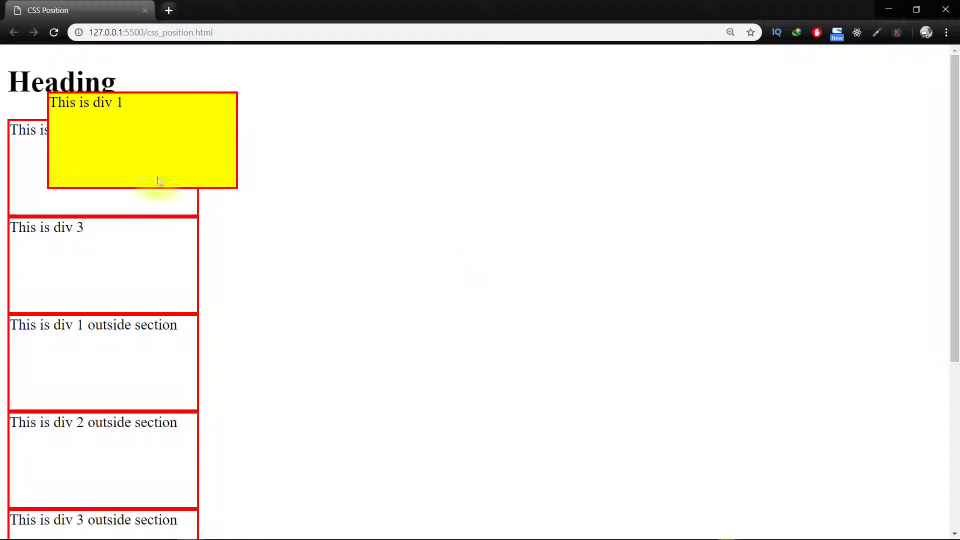
mouse_move(349, 287)
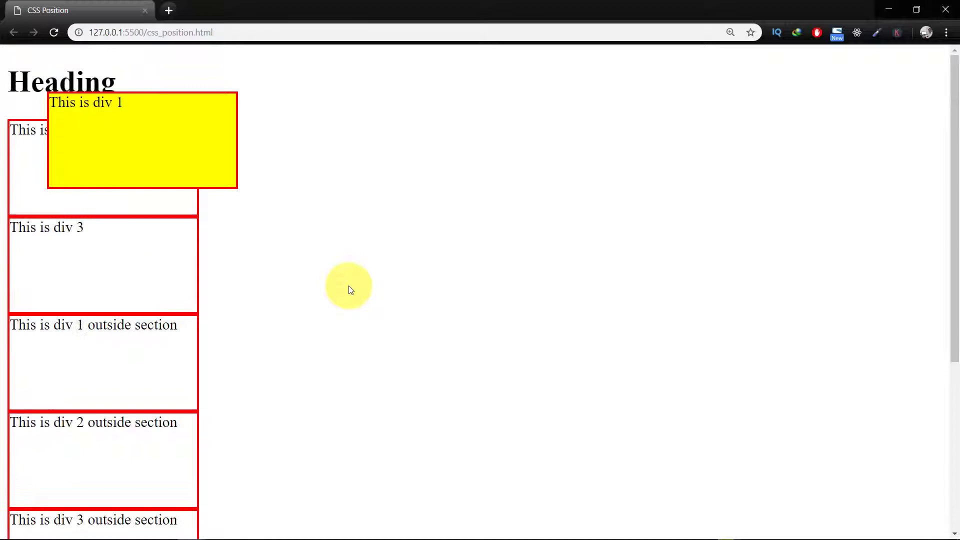
scroll("down", 3)
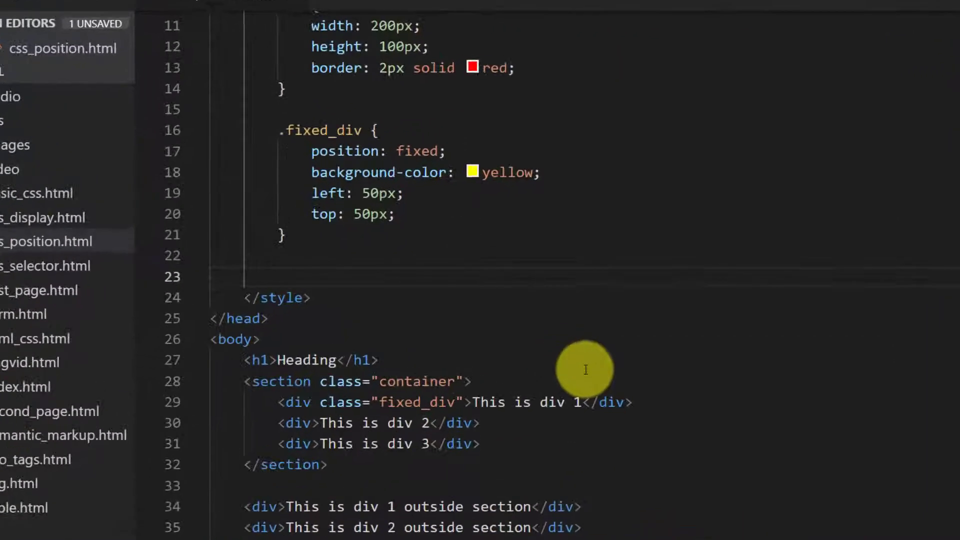
Step: Add an .absolute_div rule with position absolute and a green background
type(".ab")
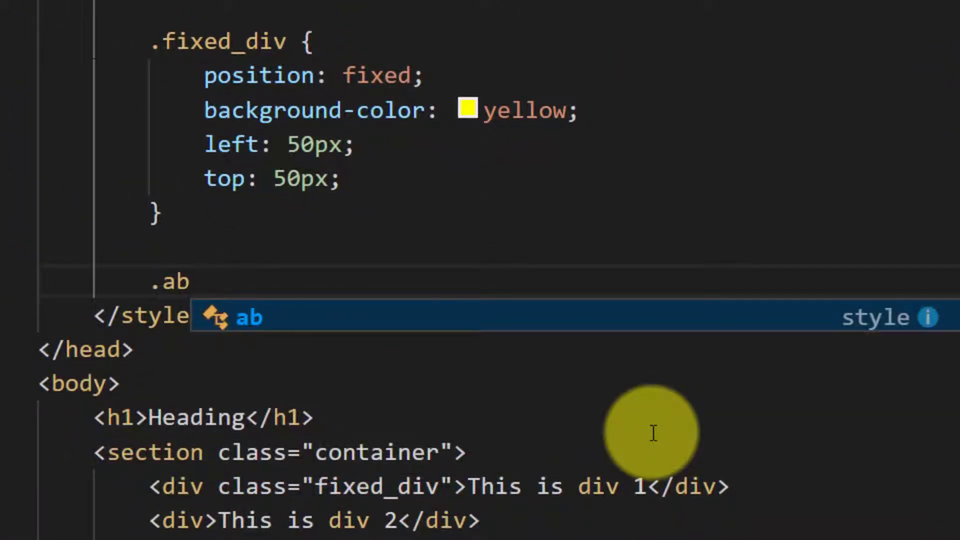
type("solute")
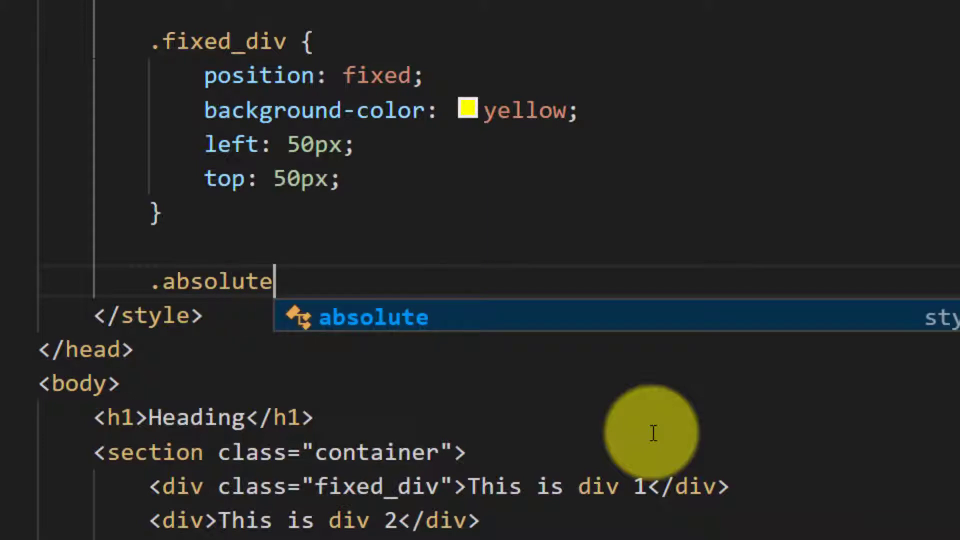
type("_div {")
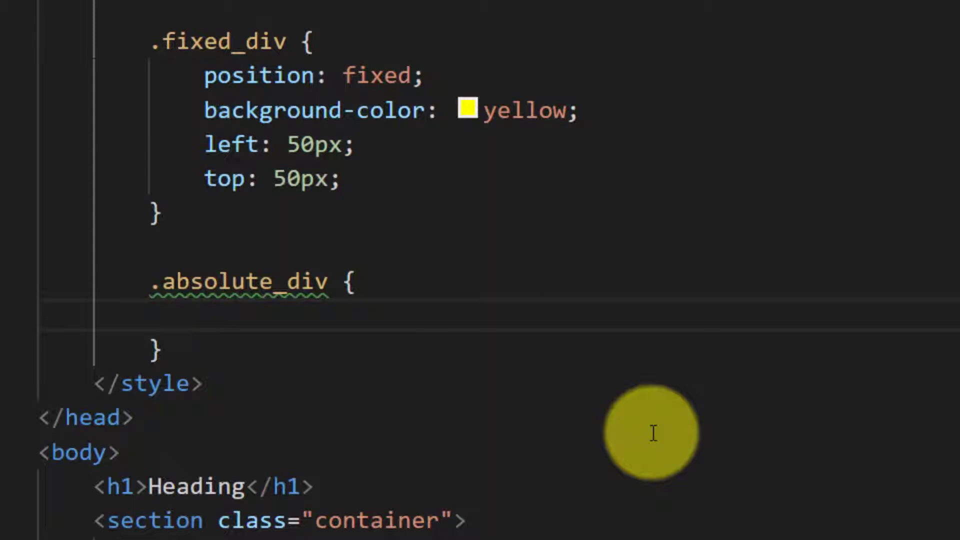
type("position: absolute;")
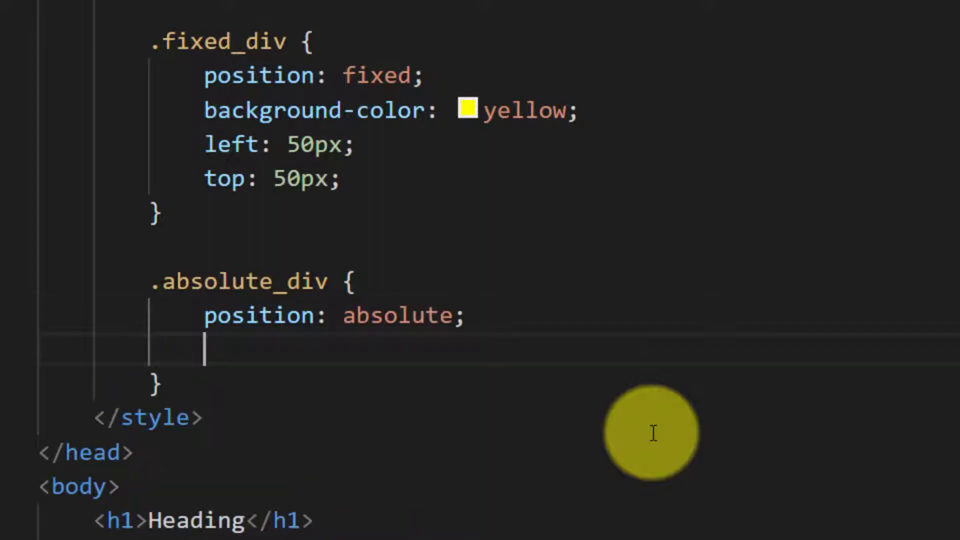
type("backcol")
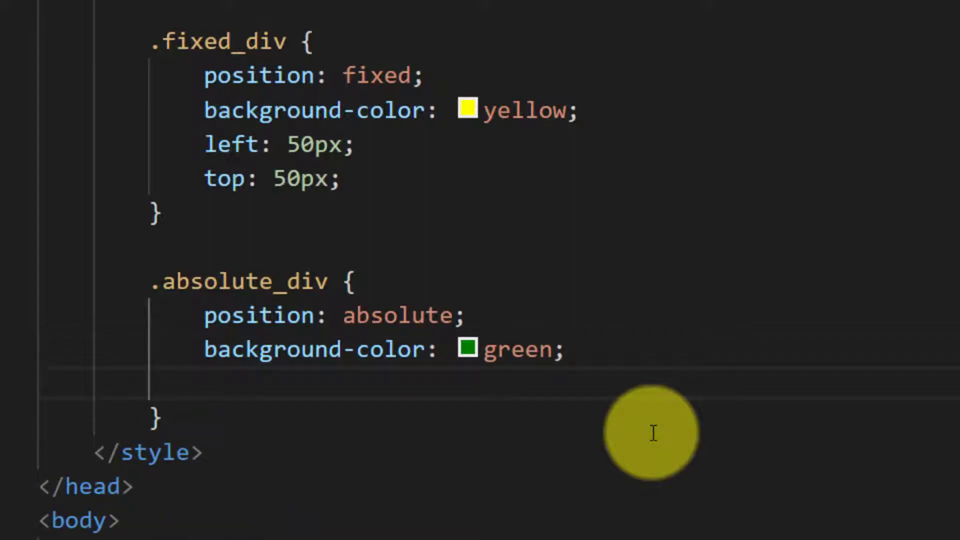
Step: Place absolute_div 50px from the right and top, and assign the class to div 3
type("right: 50px;")
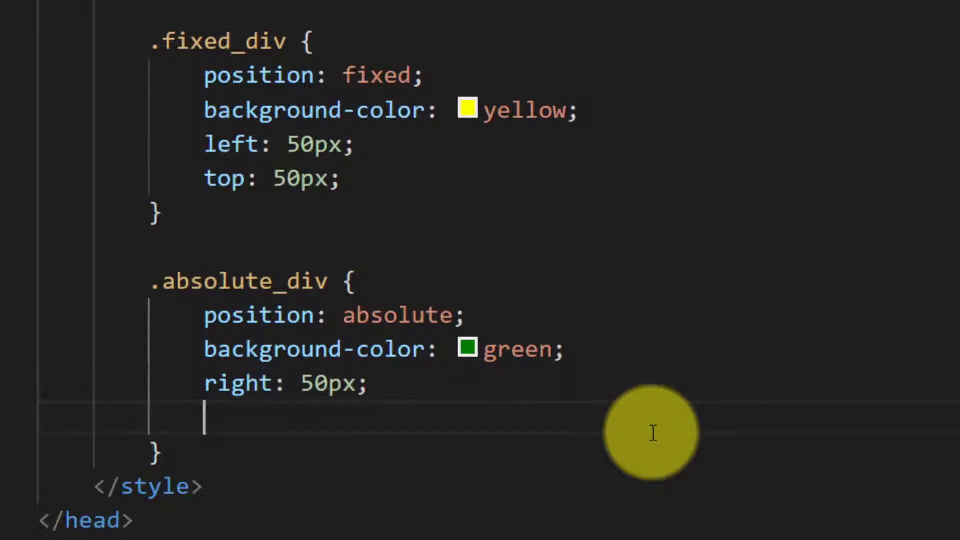
type("top: 50px;")
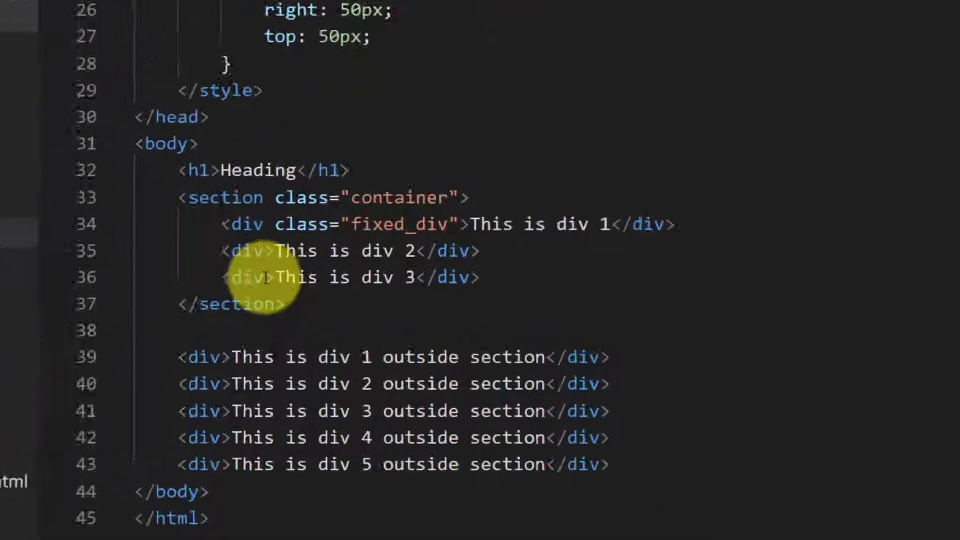
type("class")
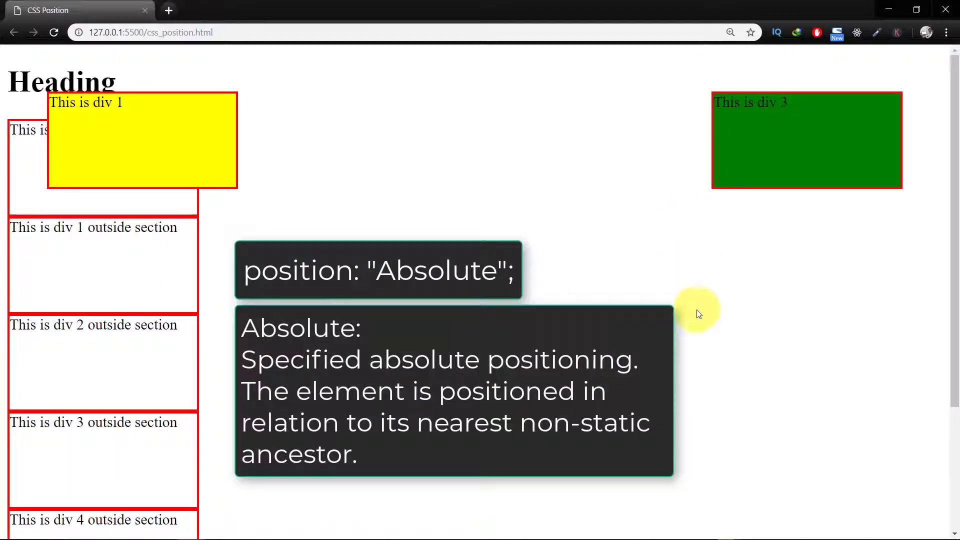
Step: Scroll the page to see div 3 as a green box near the top right
scroll("down", 3)
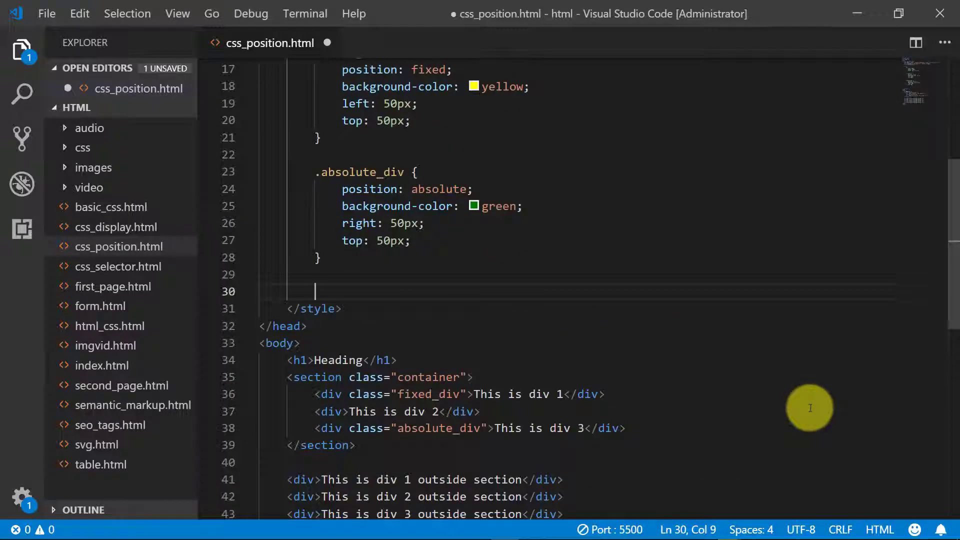
Step: Add a .relative_div rule with position relative and a blueviolet background
type(".relatie")
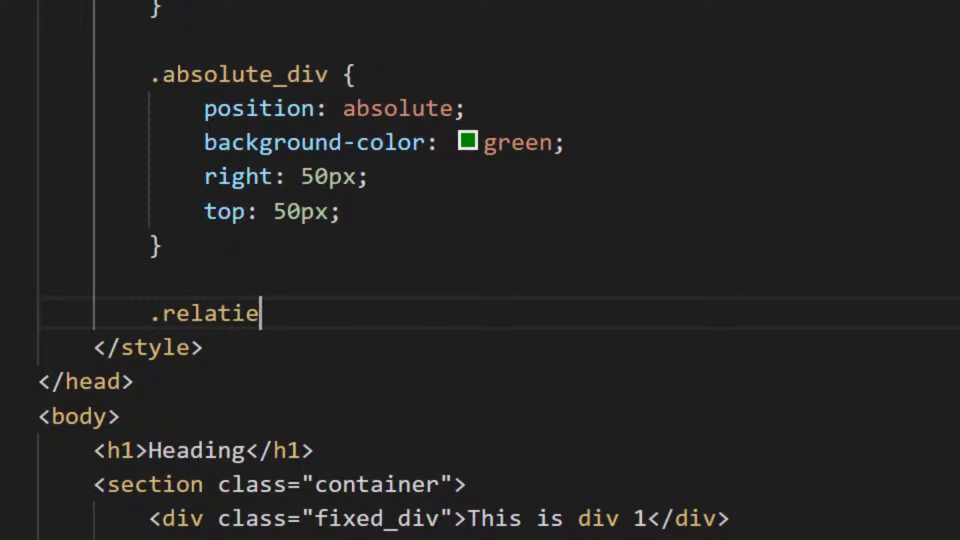
type("ve_div")
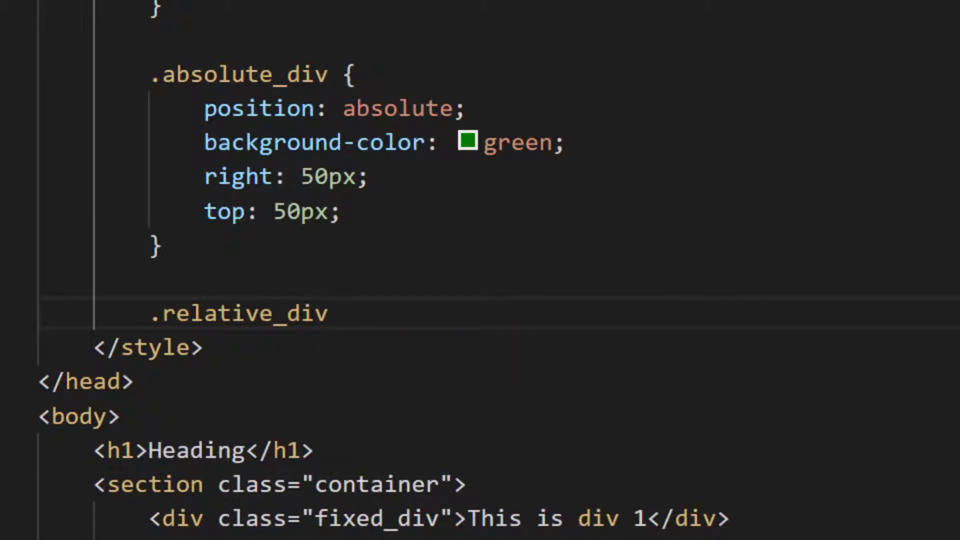
type("position: relative;")
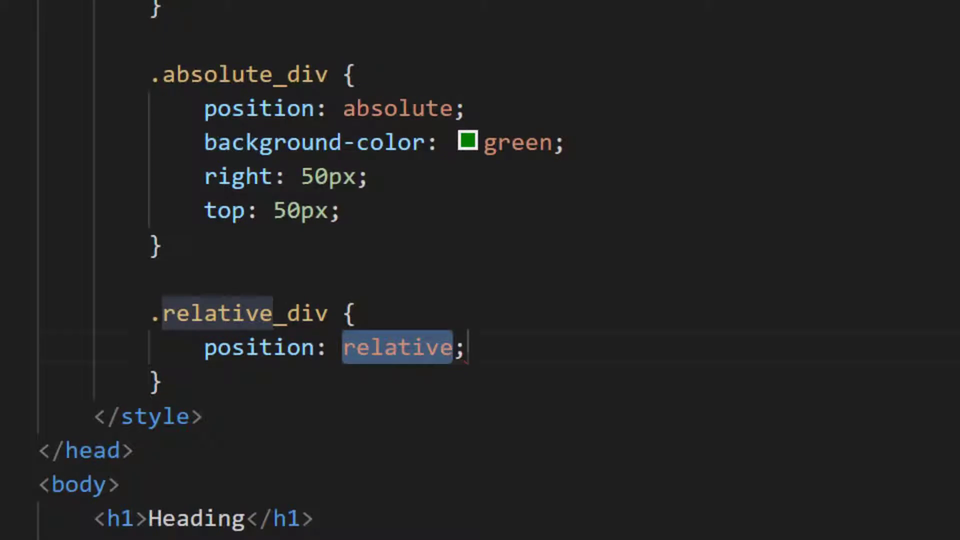
type("background-color: blueviolet;")
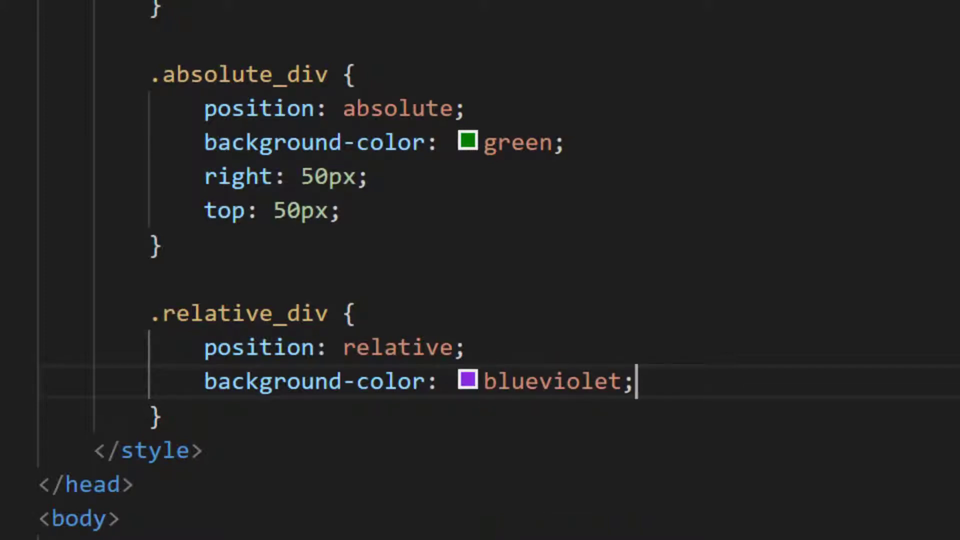
Step: Offset relative_div 50px left and 300px top, and assign the class to div 2
type("left: 5")
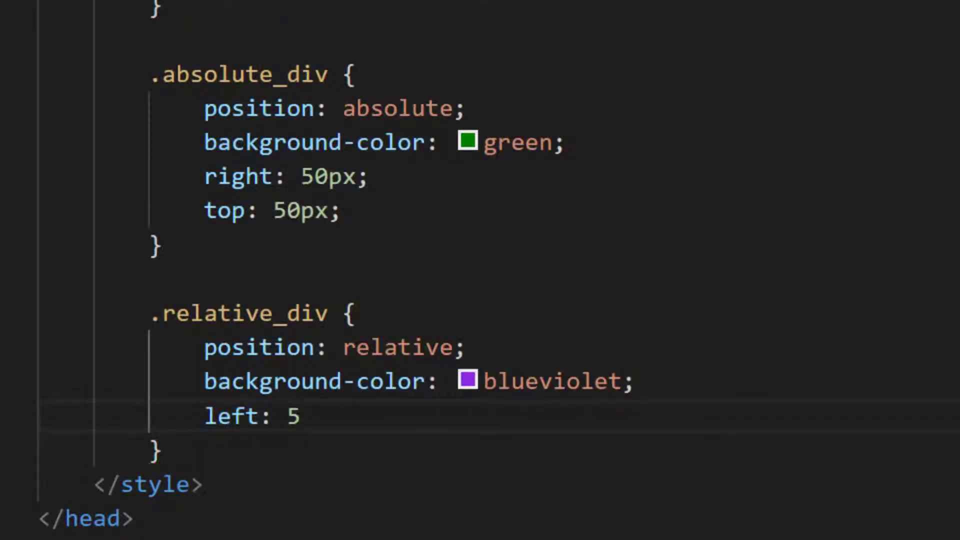
type("0px;")
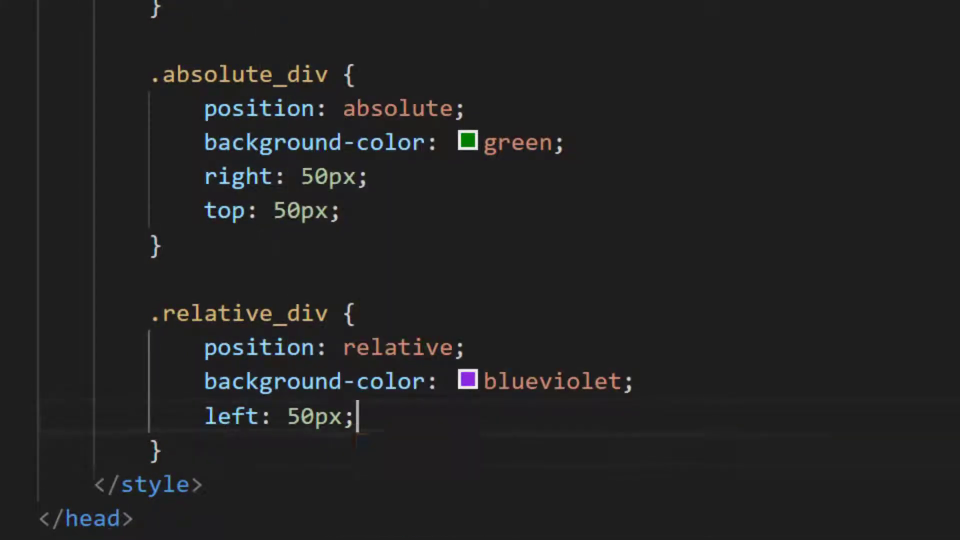
key("enter")
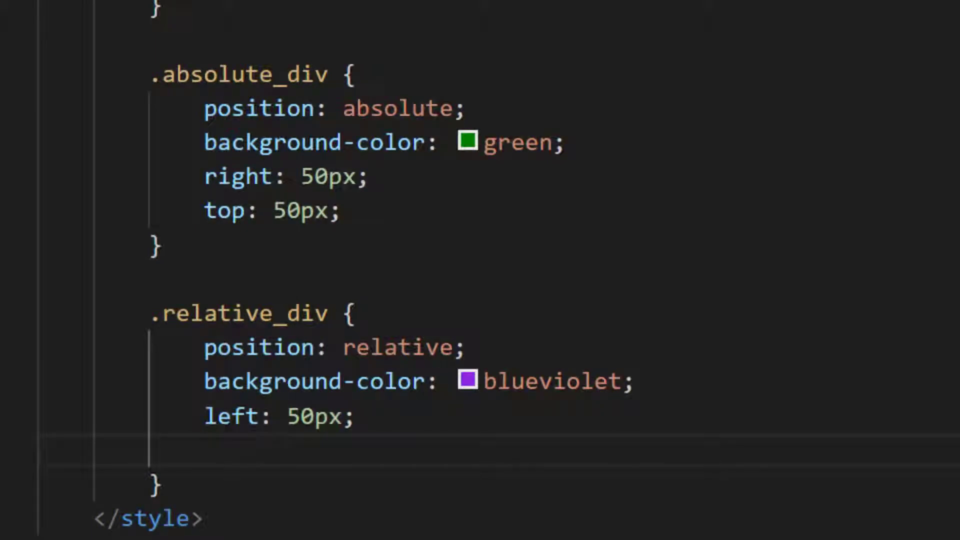
type("top: 300px;")
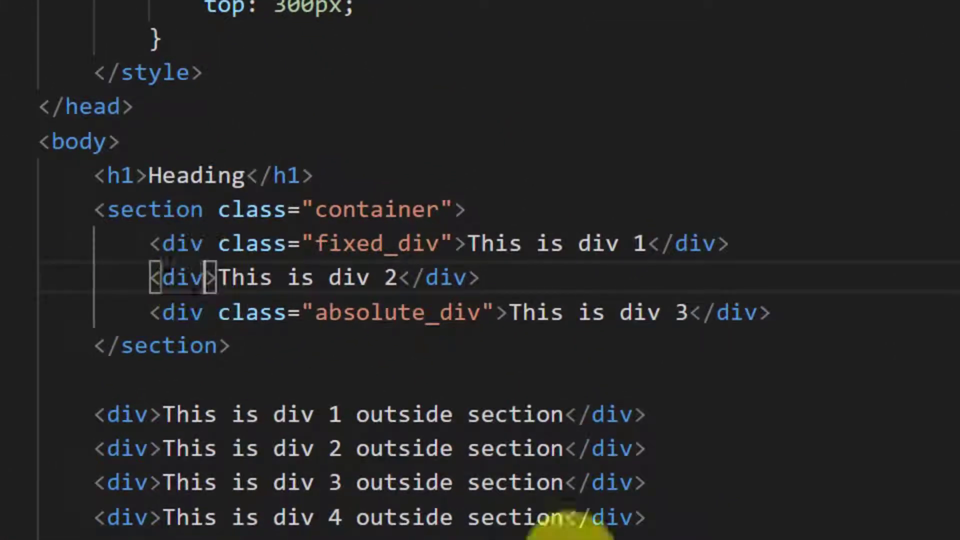
type("class")
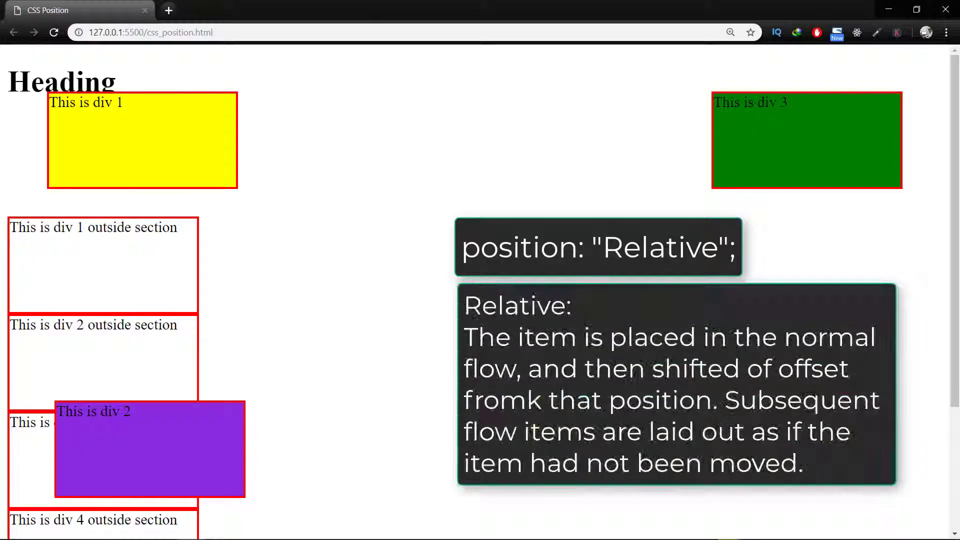
Step: Scroll the page to see div 2 as a blue-violet box shifted down and right
scroll("down", 3)
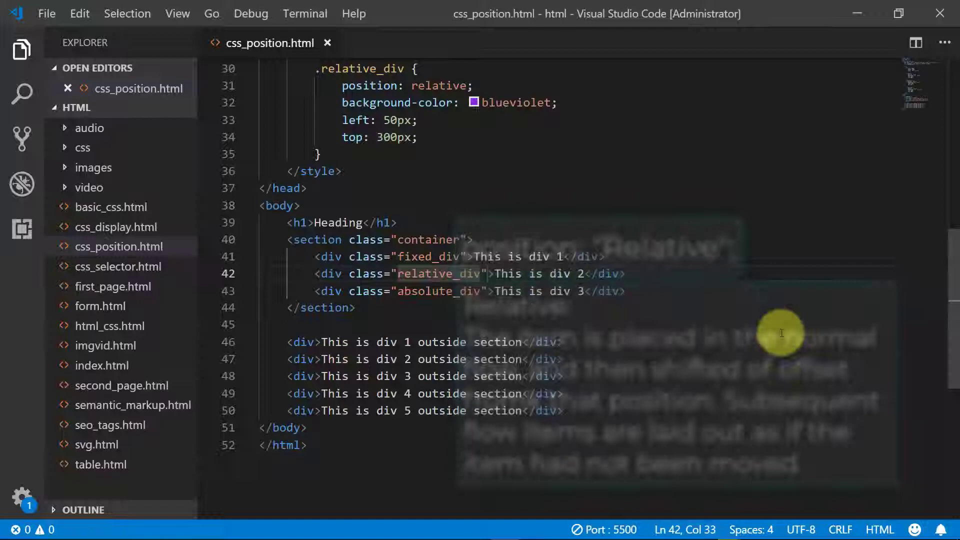
mouse_move(304, 245)
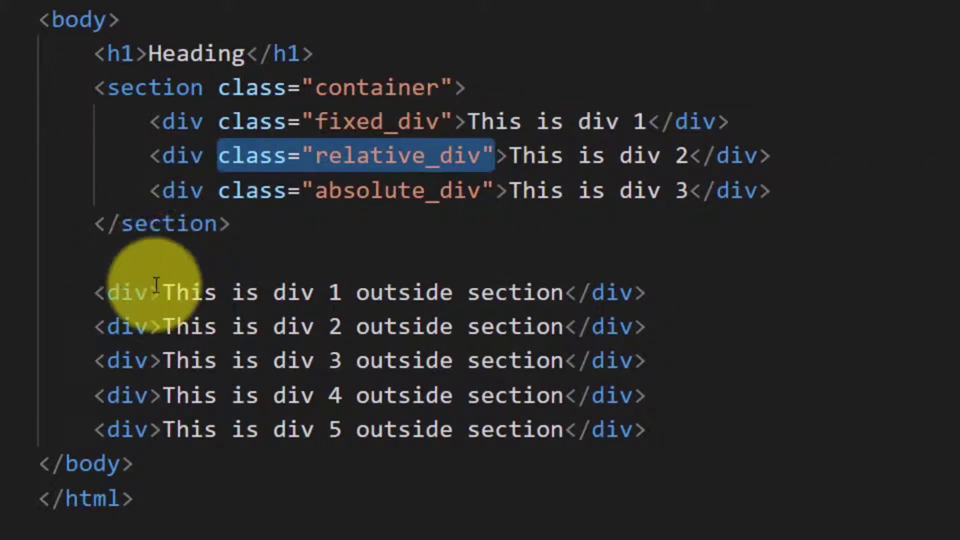
Step: Add class="relative_div" to the outside-section divs so they share the blue-violet style
type("class=\"relative_div\"")
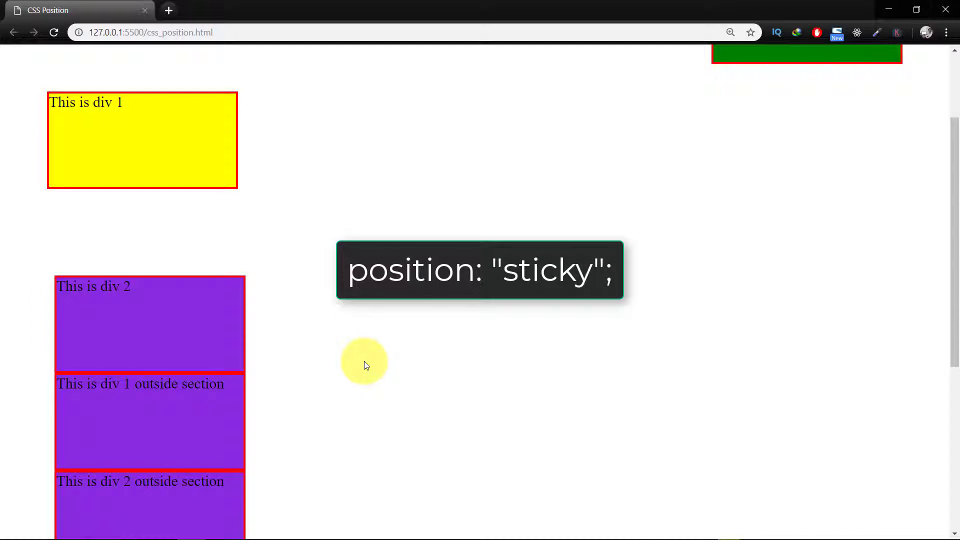
Step: Scroll the reloaded page to watch the blue-violet divs slide past the fixed yellow div 1
scroll("down", 3)
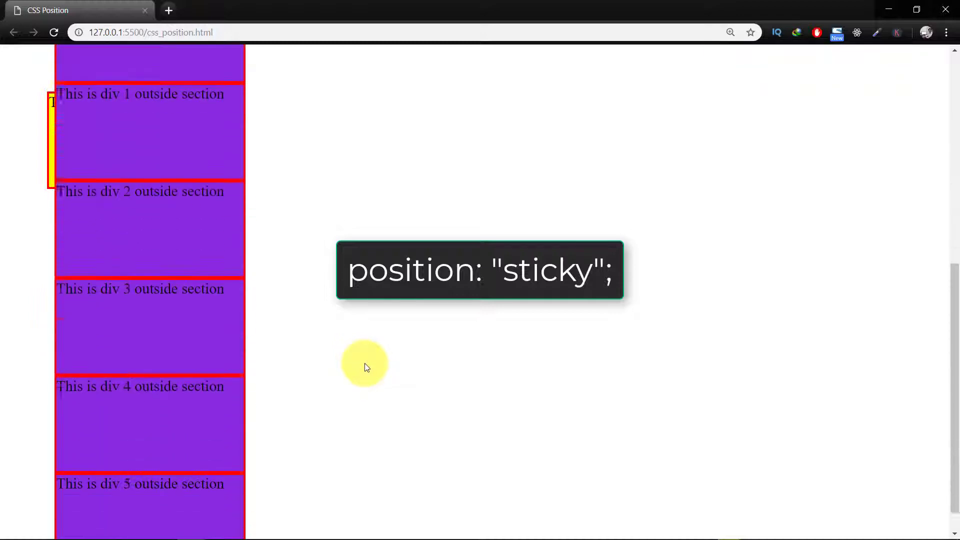